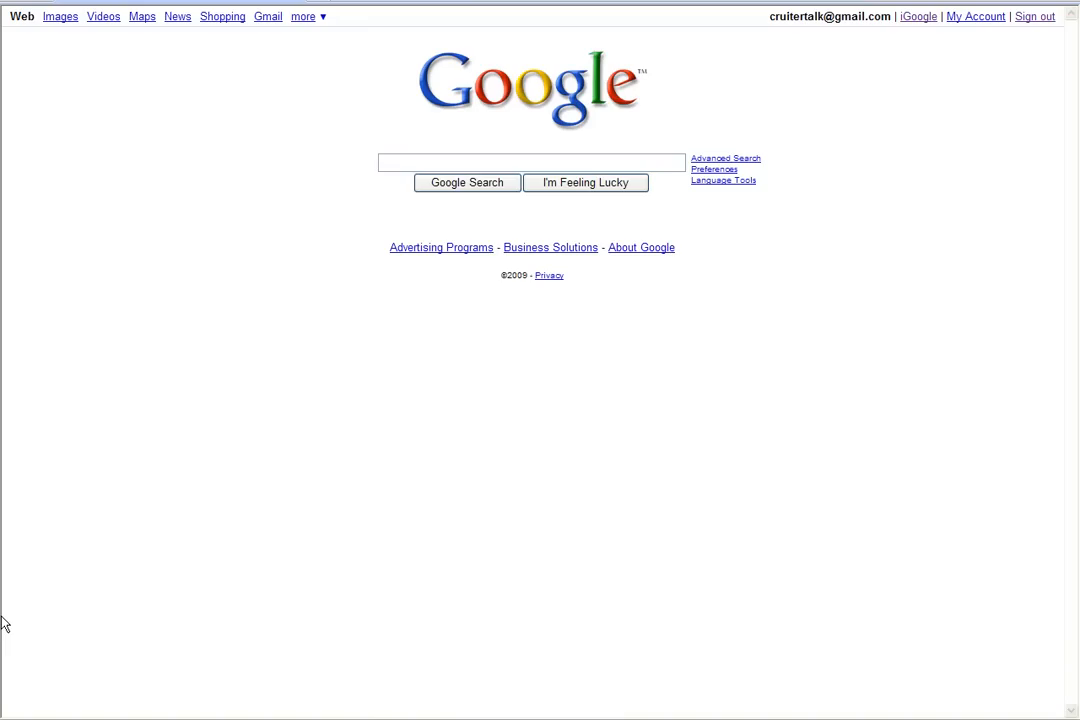
mouse_move(294, 320)
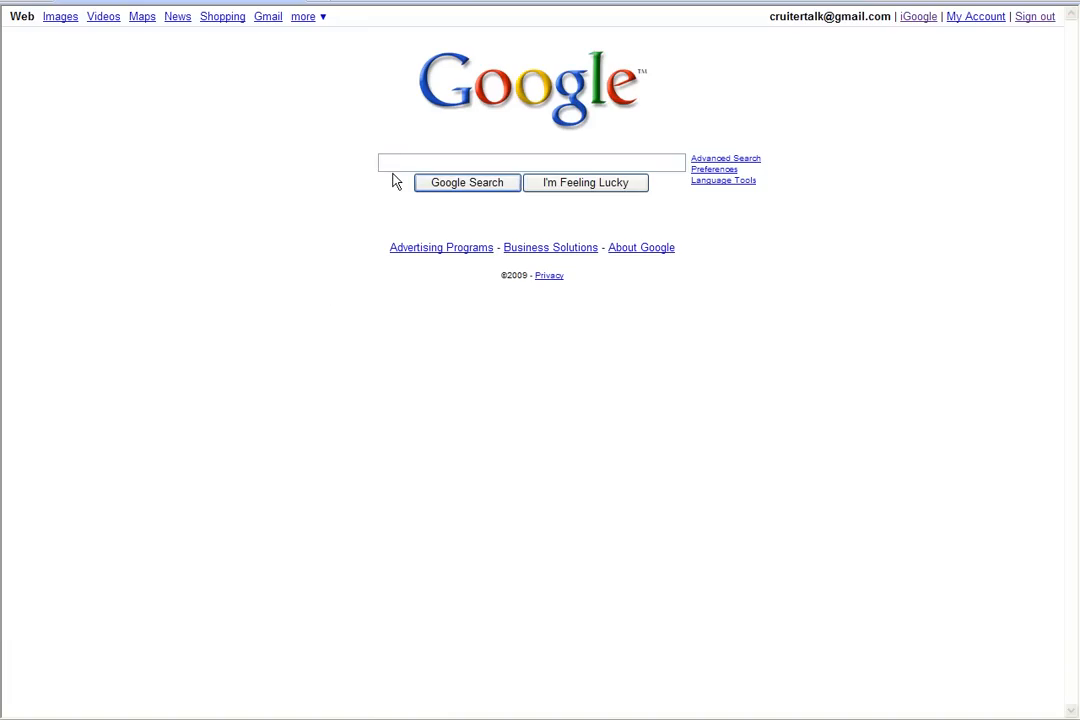
mouse_move(254, 72)
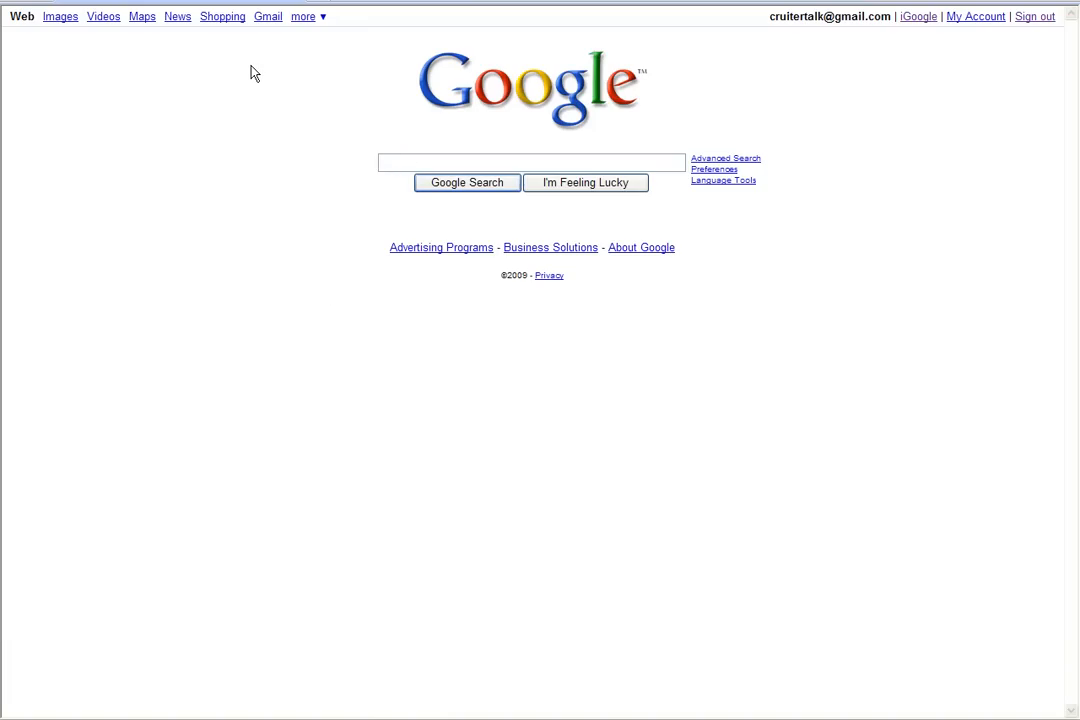
Search Google for filetype:pdf, then return to the search box to extend the query
type("filetyp")
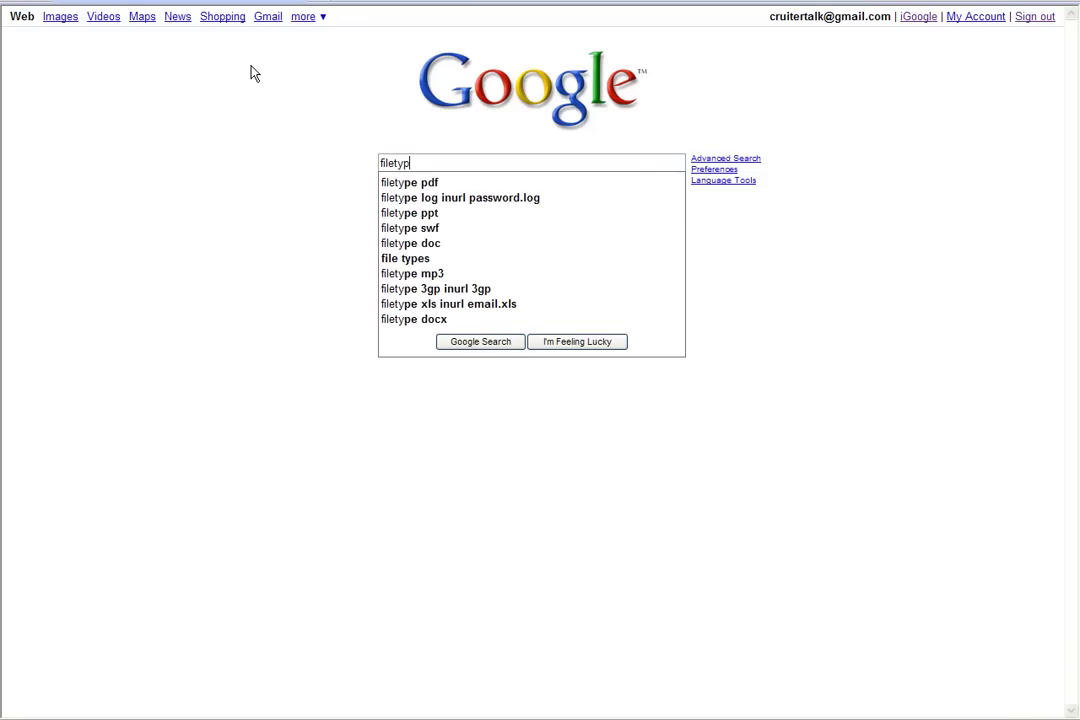
type("e:pdf")
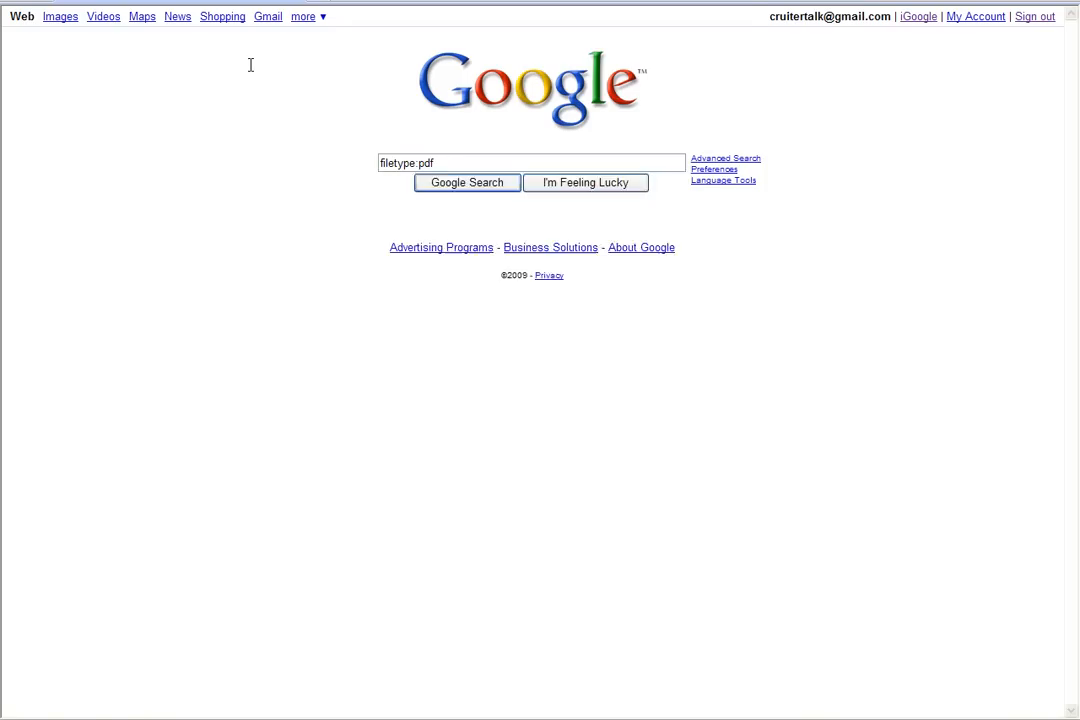
left_click(466, 182)
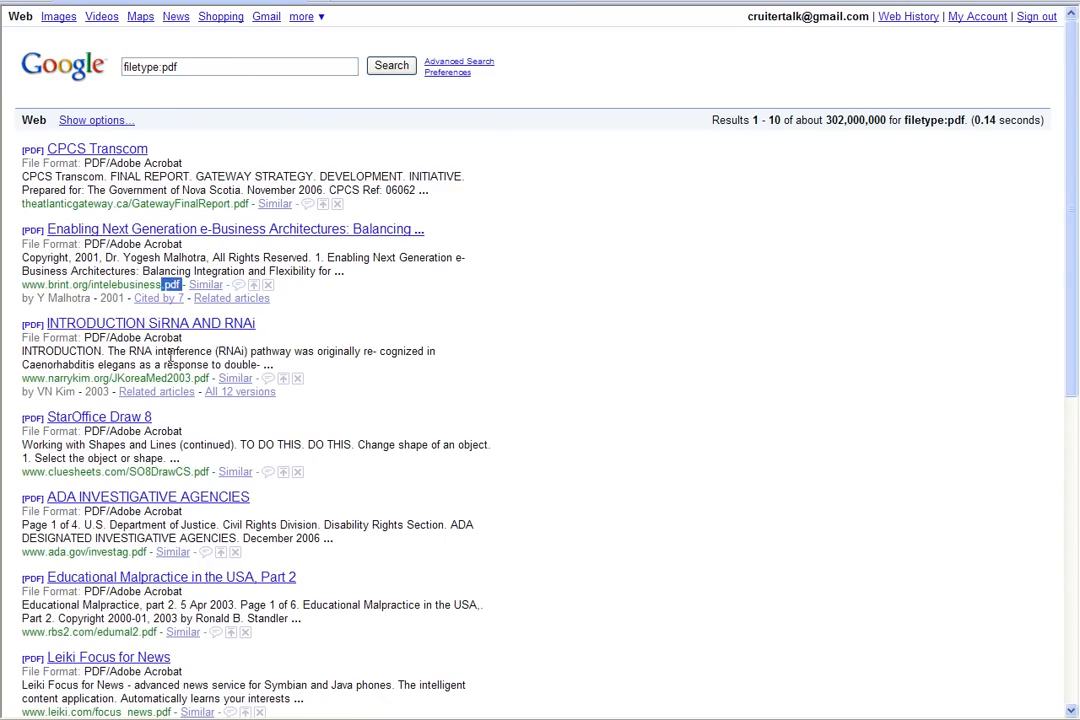
double_click(160, 378)
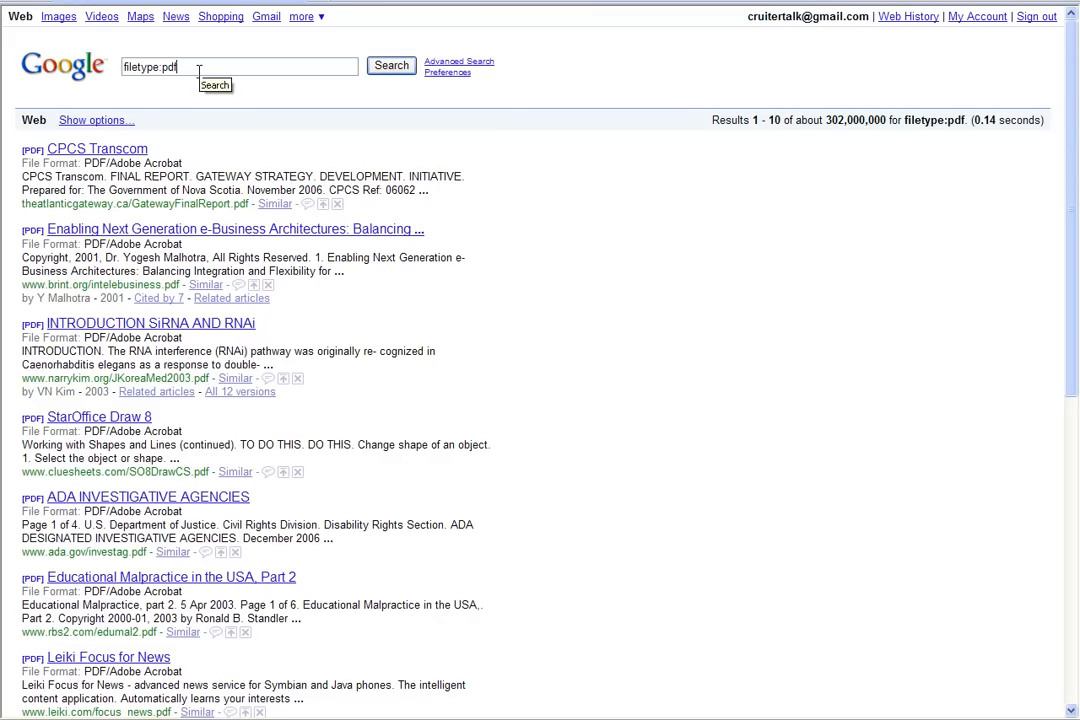
left_click(236, 64)
type(" filetype")
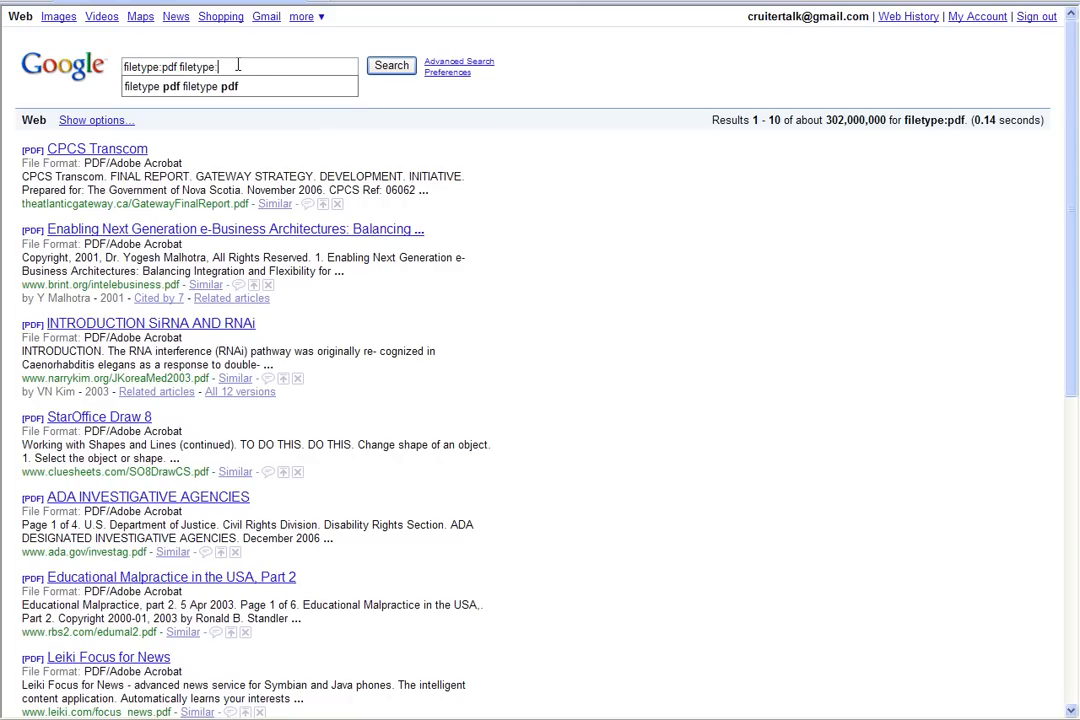
Search for (filetype:pdf OR filetype:doc) and look through the results
type("doc")
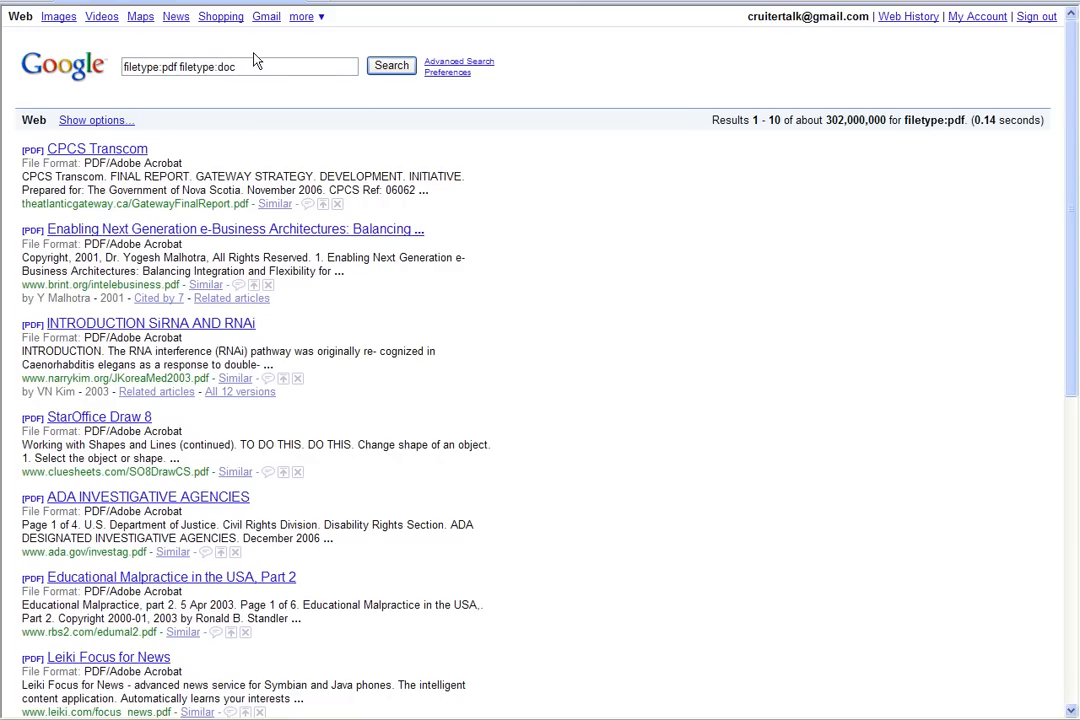
left_click(180, 66)
type("OR")
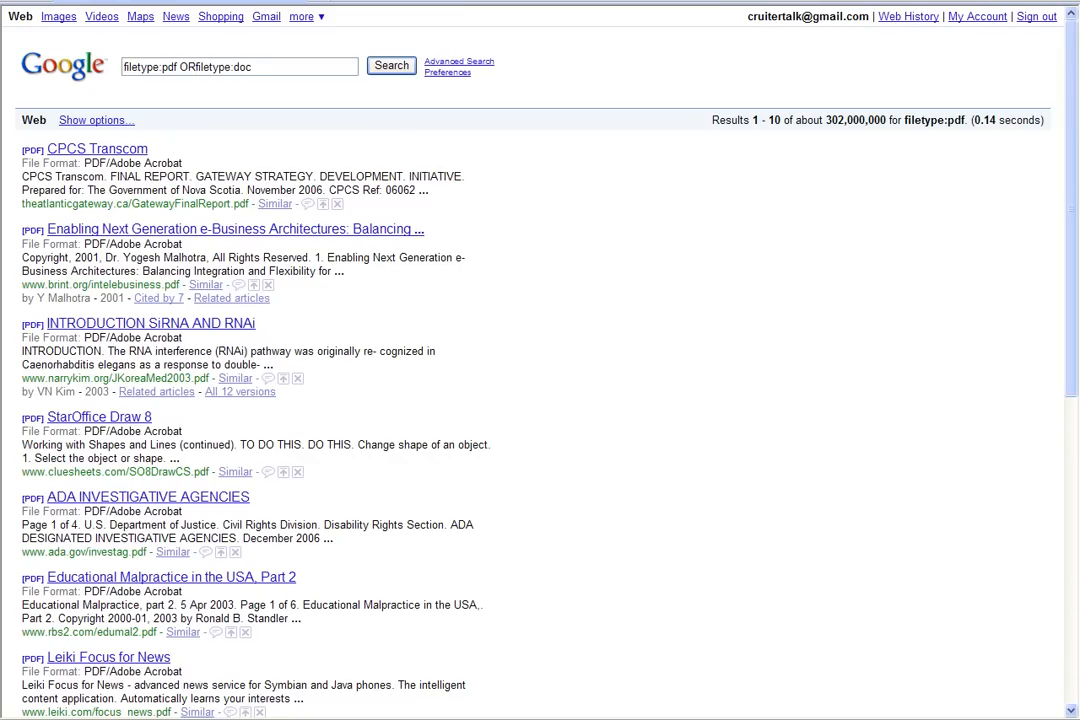
type("filetype:pdf OR filetype:doc")
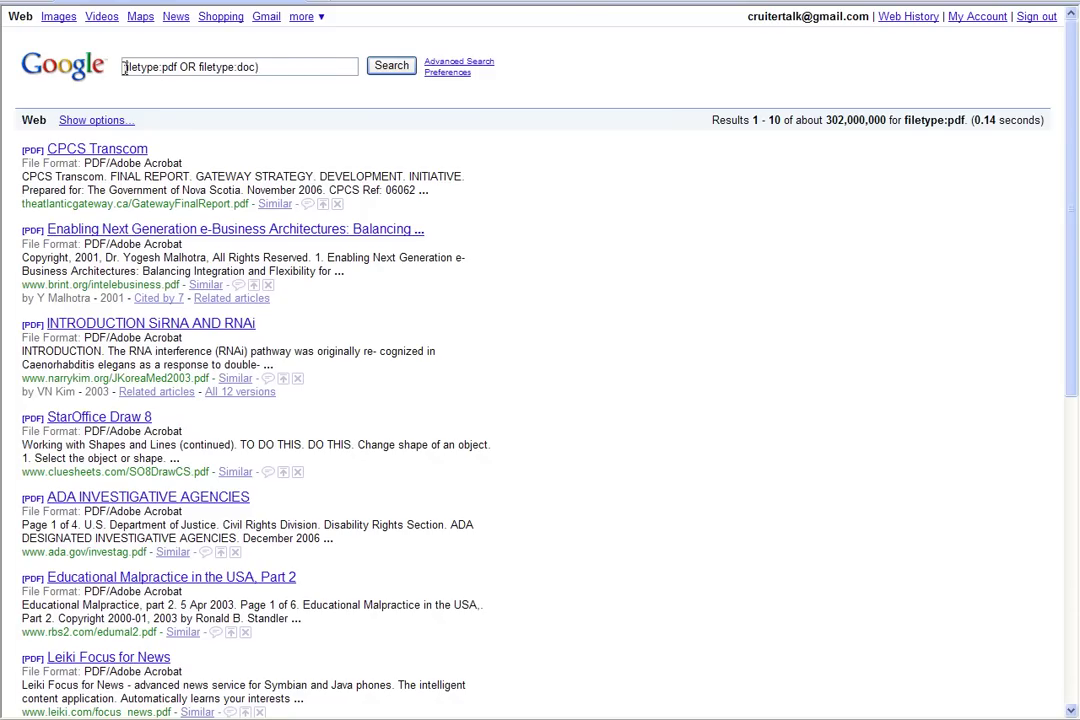
mouse_move(156, 92)
type("(")
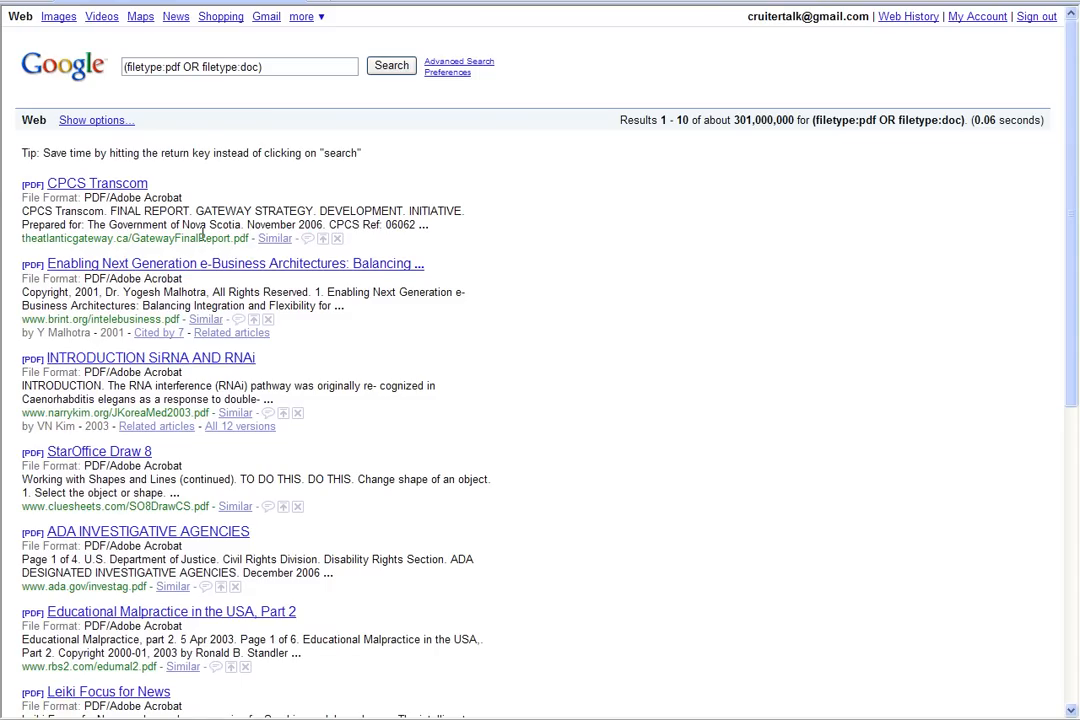
scroll("down", 3)
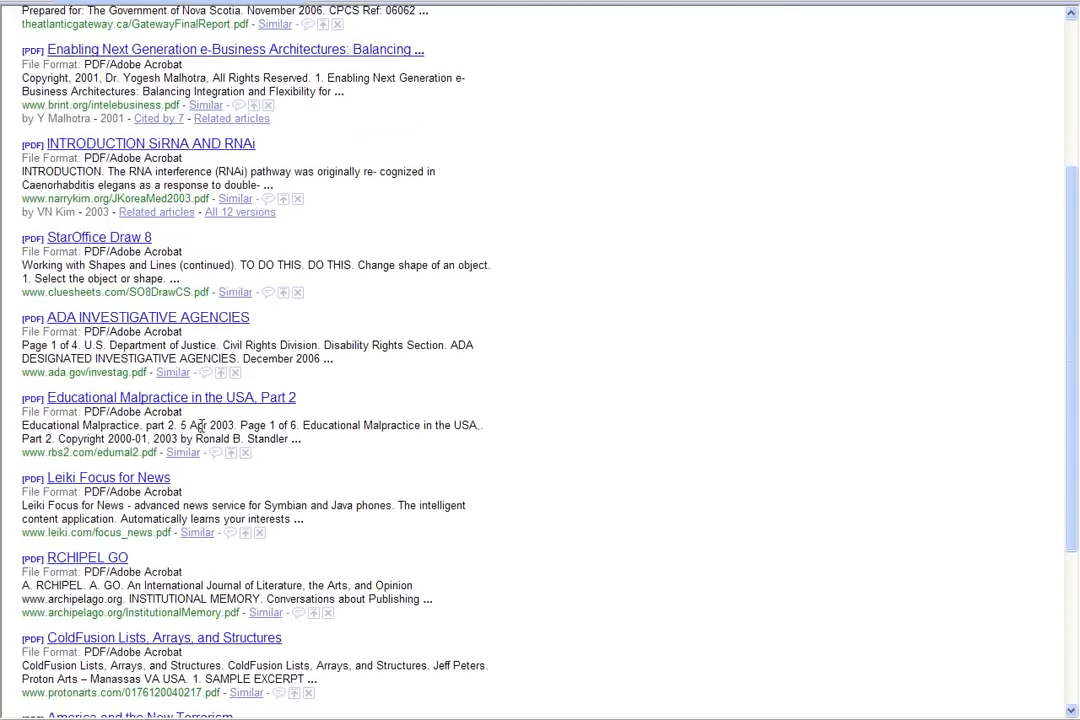
scroll("up", 3)
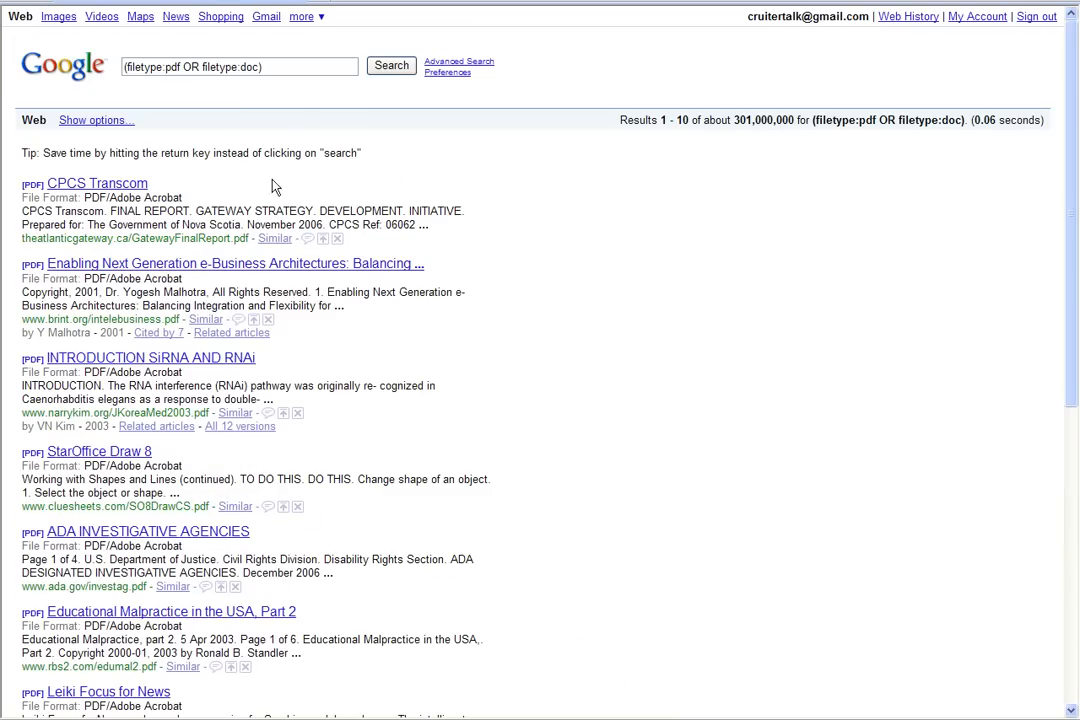
mouse_move(276, 100)
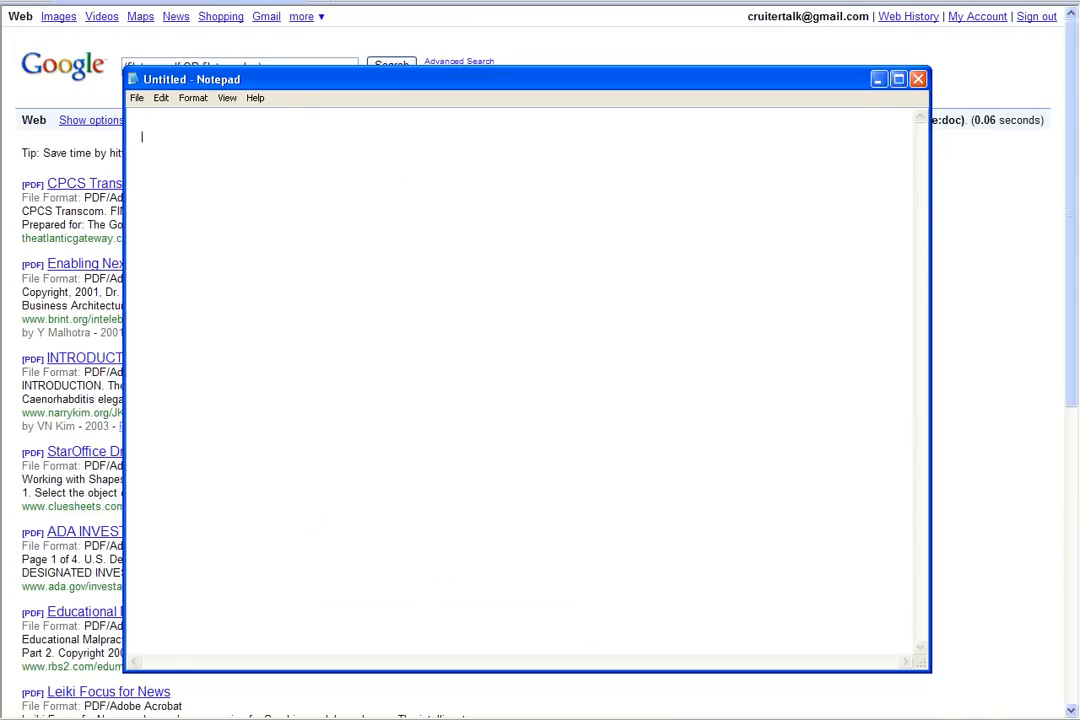
Draft (filetype:pdf OR filetype:doc OR filetype:txt) in a new Notepad note
type("(filetype:pdf OR filetype:doc)")
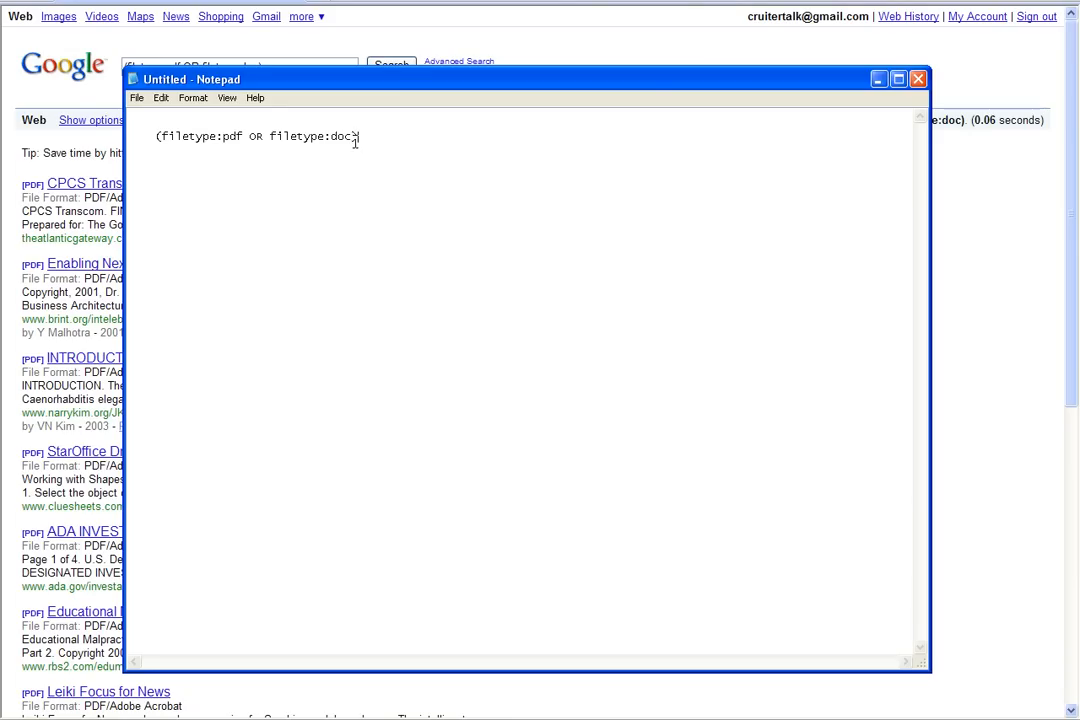
type("OR (")
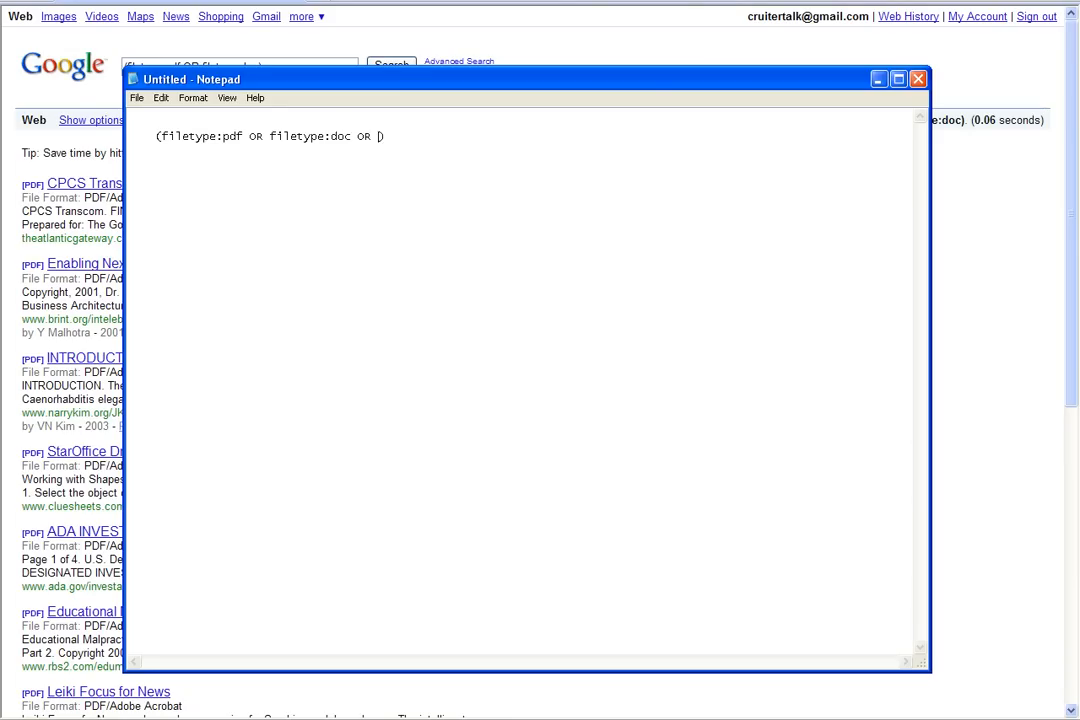
type("filetype)")
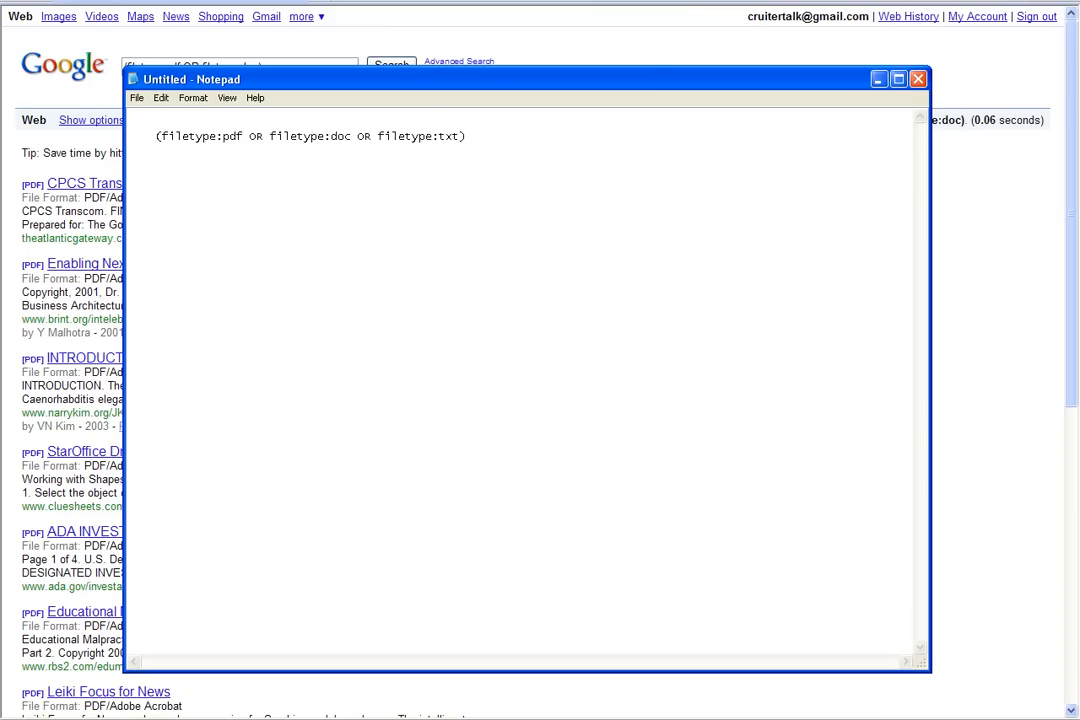
key("Backspace")
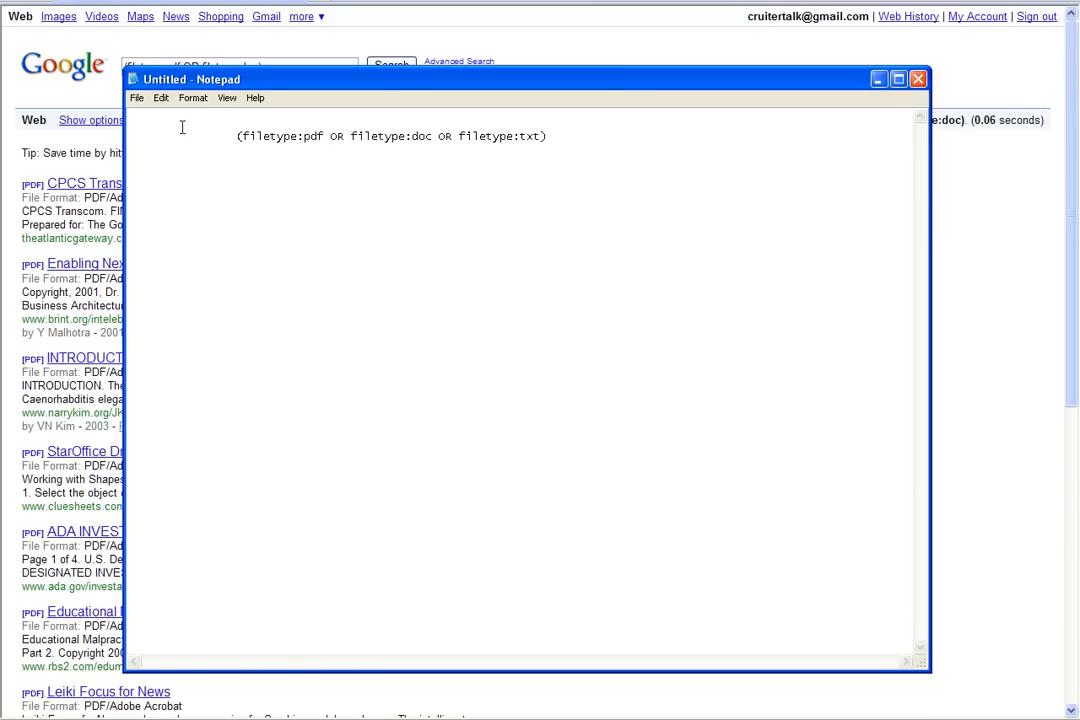
Prefix the Notepad query with intitle:resume inurl:resume before the filetype group
type("inur")
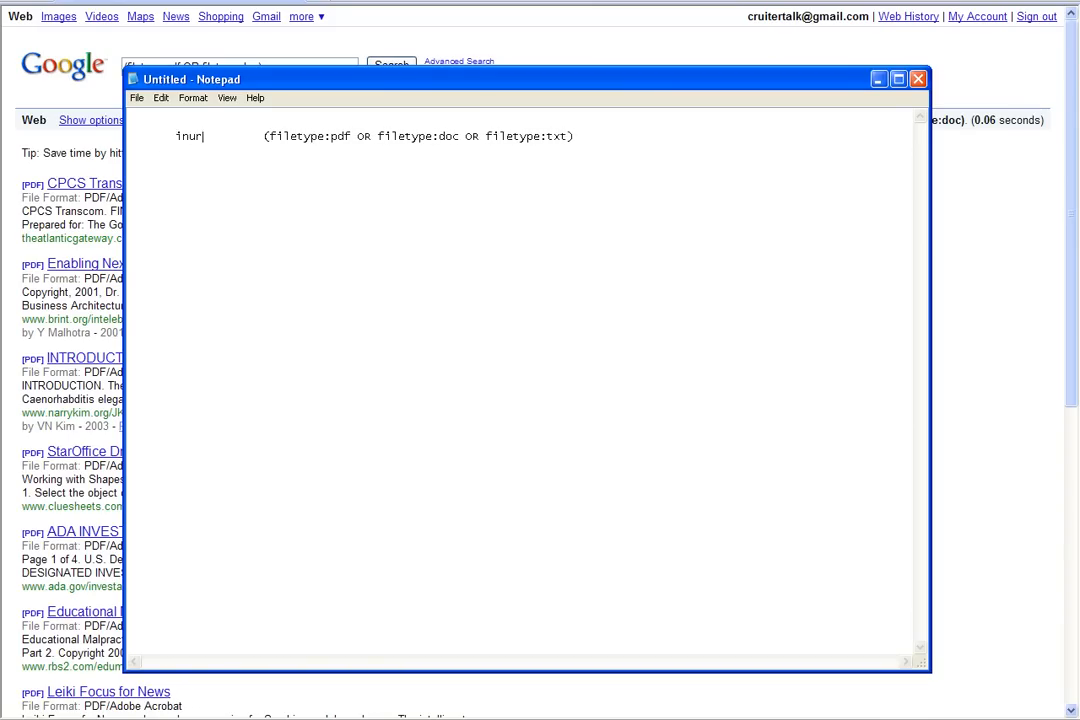
type("intitle")
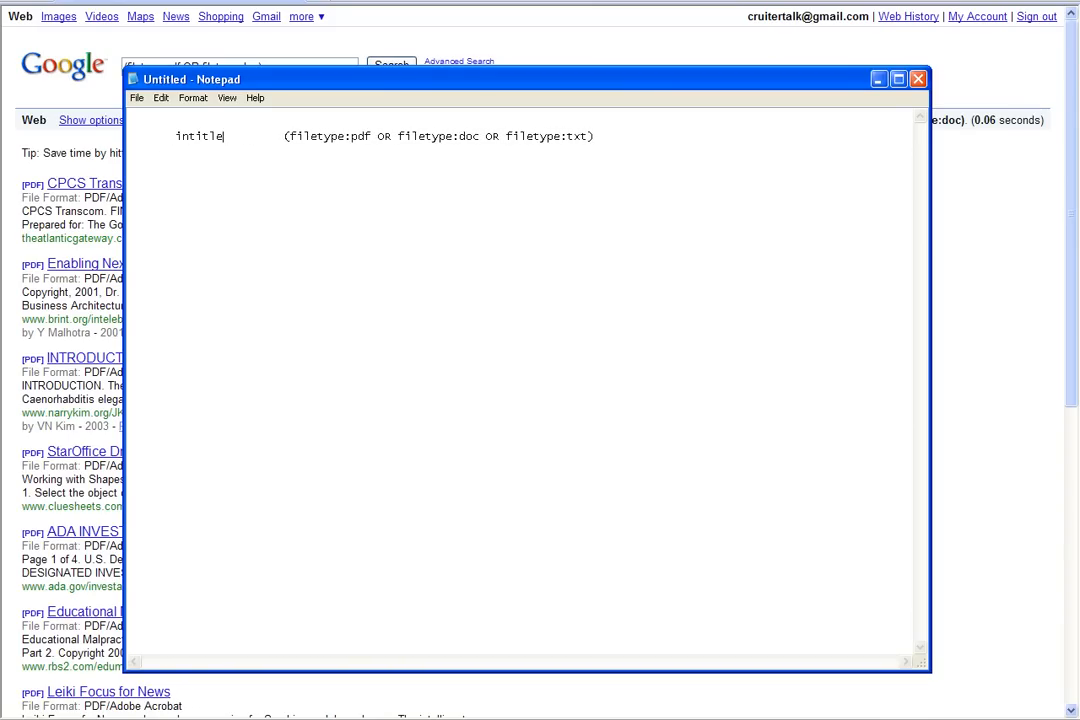
type(":resu")
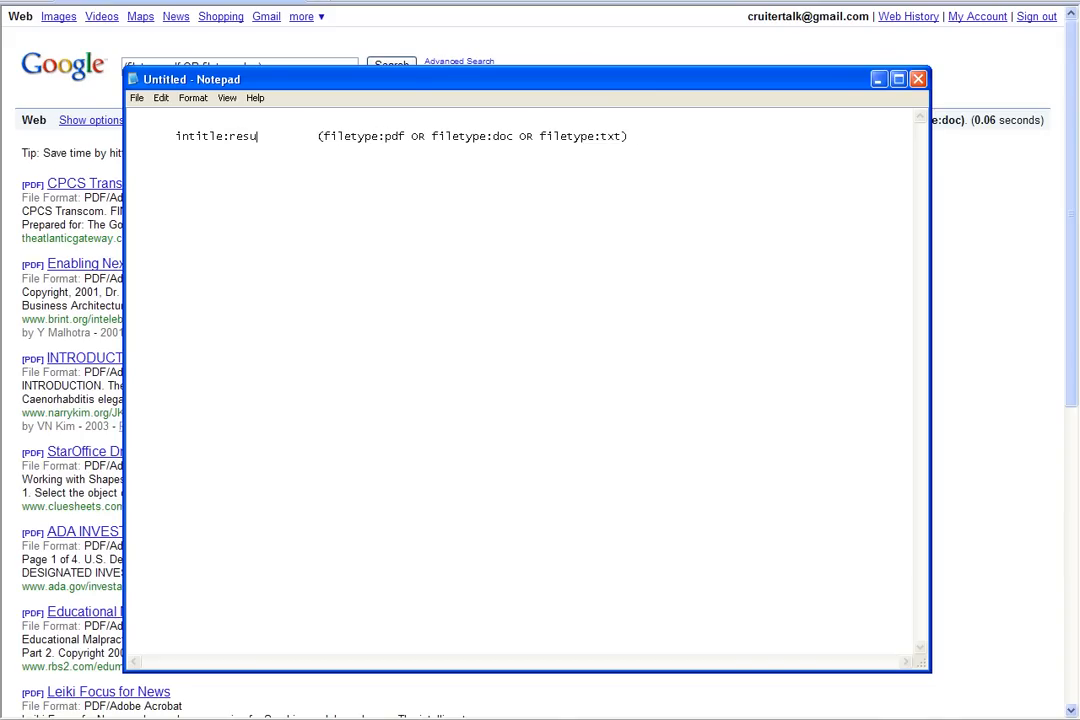
type("me")
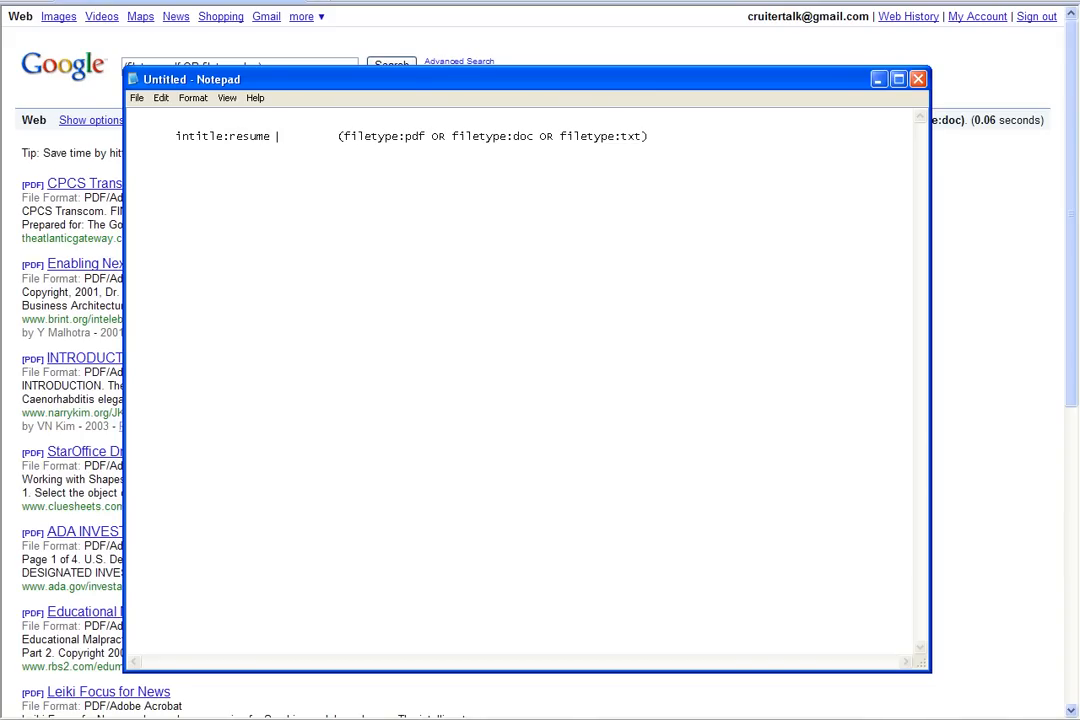
type("inurl")
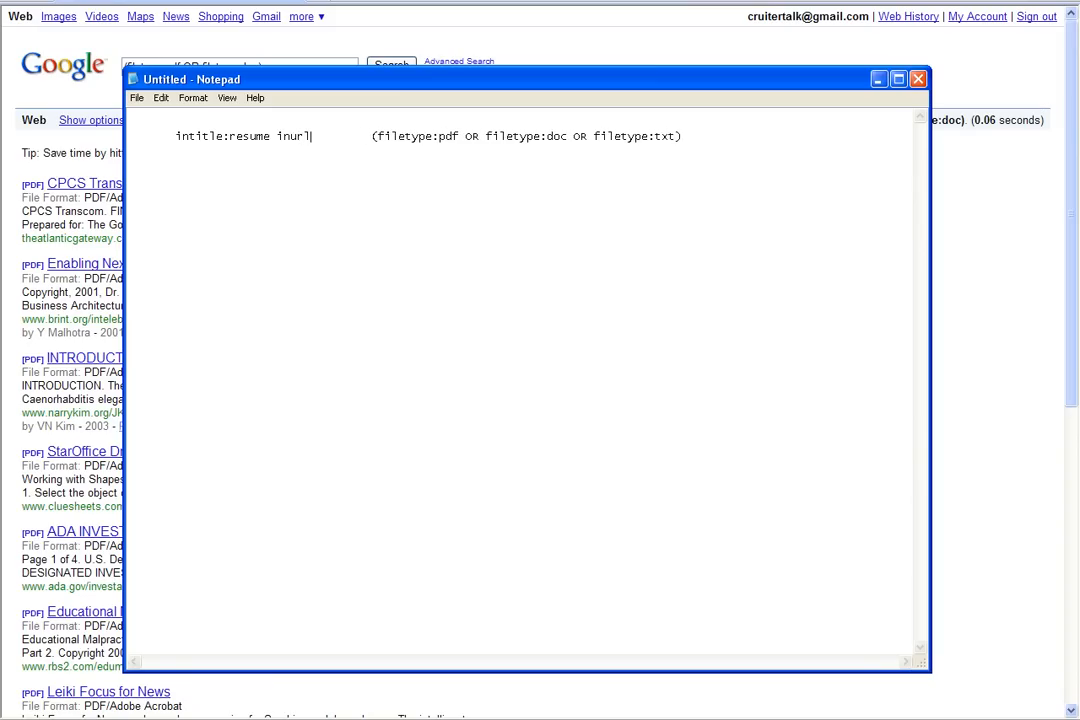
type(":resume")
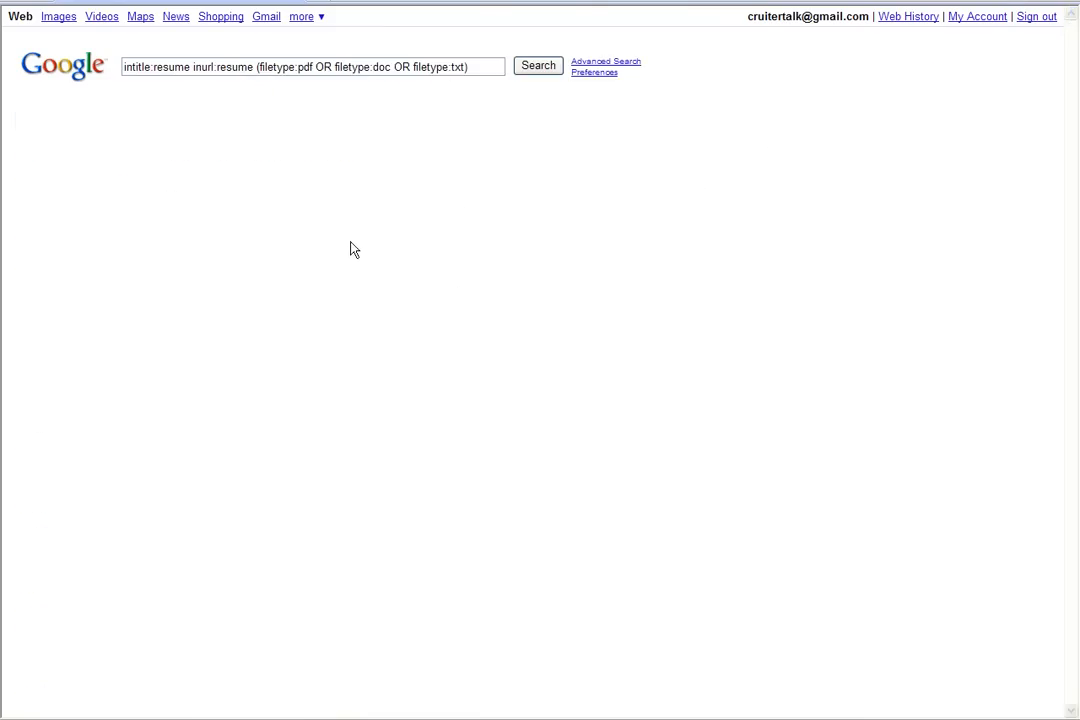
Run the intitle:resume inurl:resume filetype query in Google, about 22,900 results
left_click(538, 64)
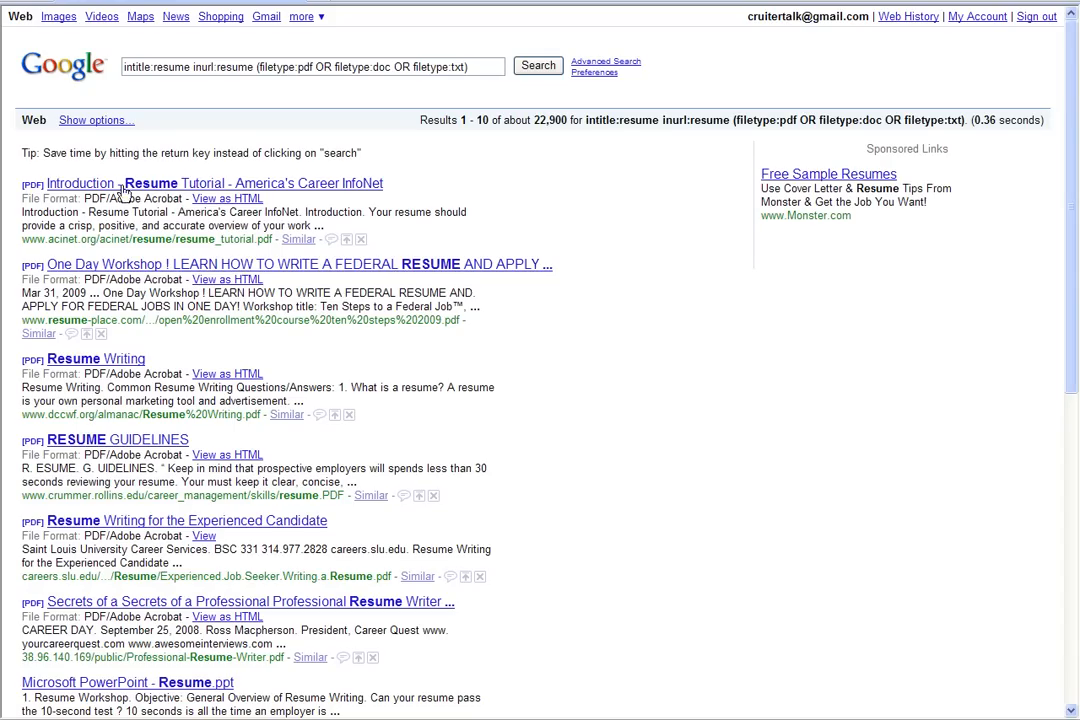
mouse_move(128, 368)
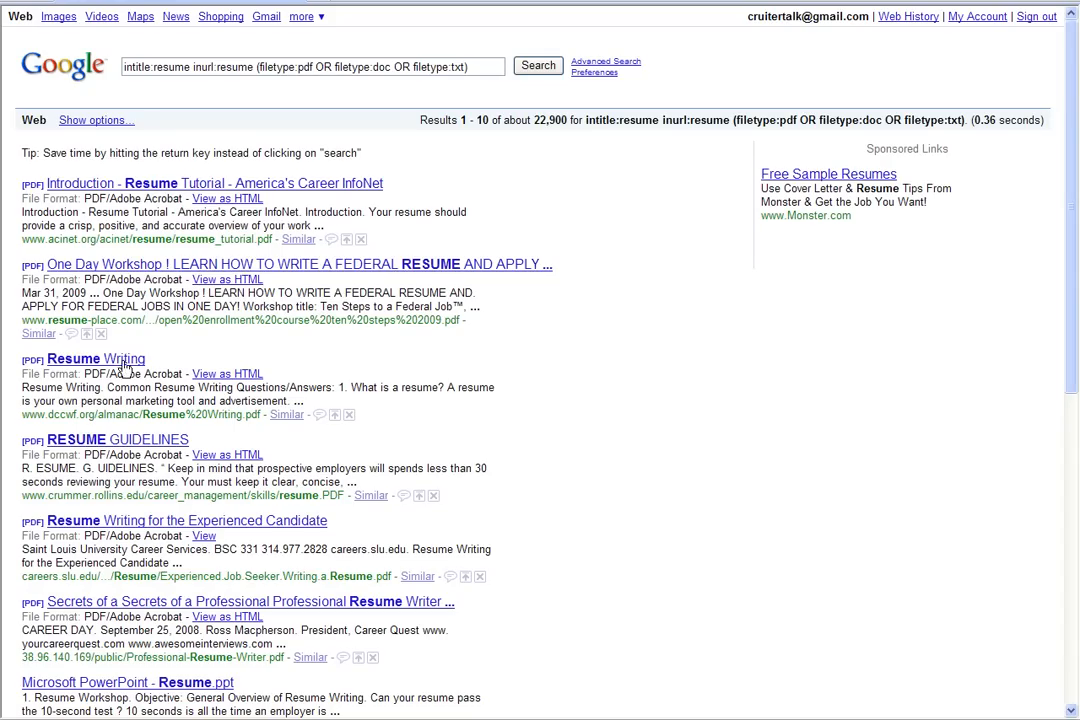
mouse_move(332, 500)
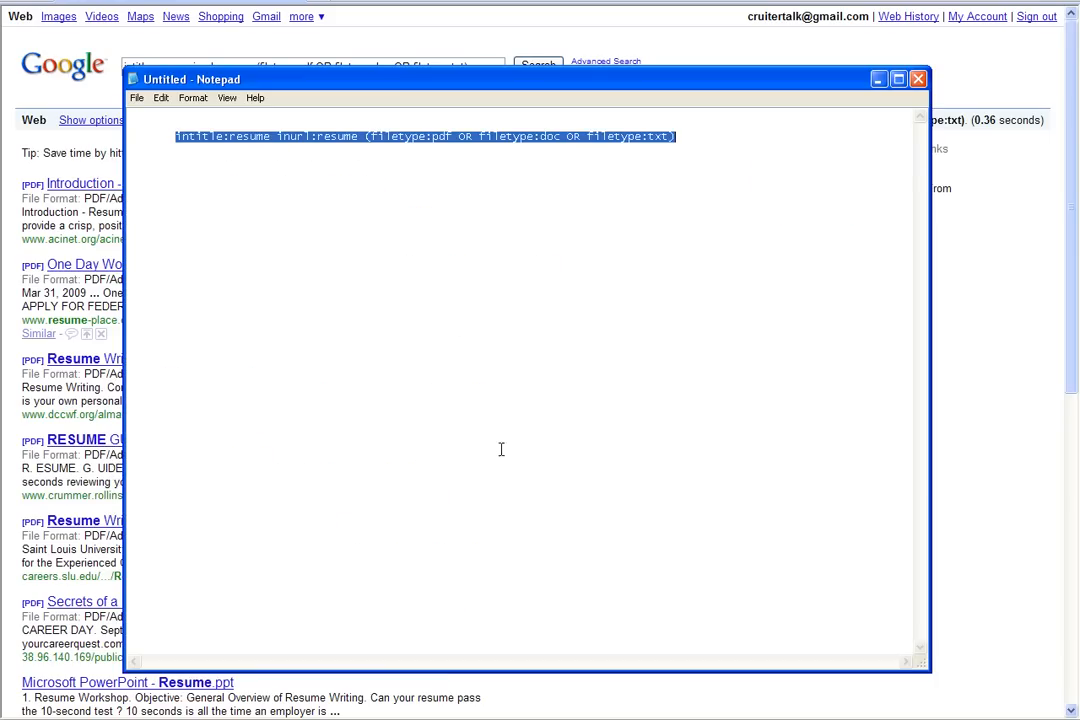
Append -sample -job -apply -submit to the end of the Notepad query
left_click(688, 136)
type(" -")
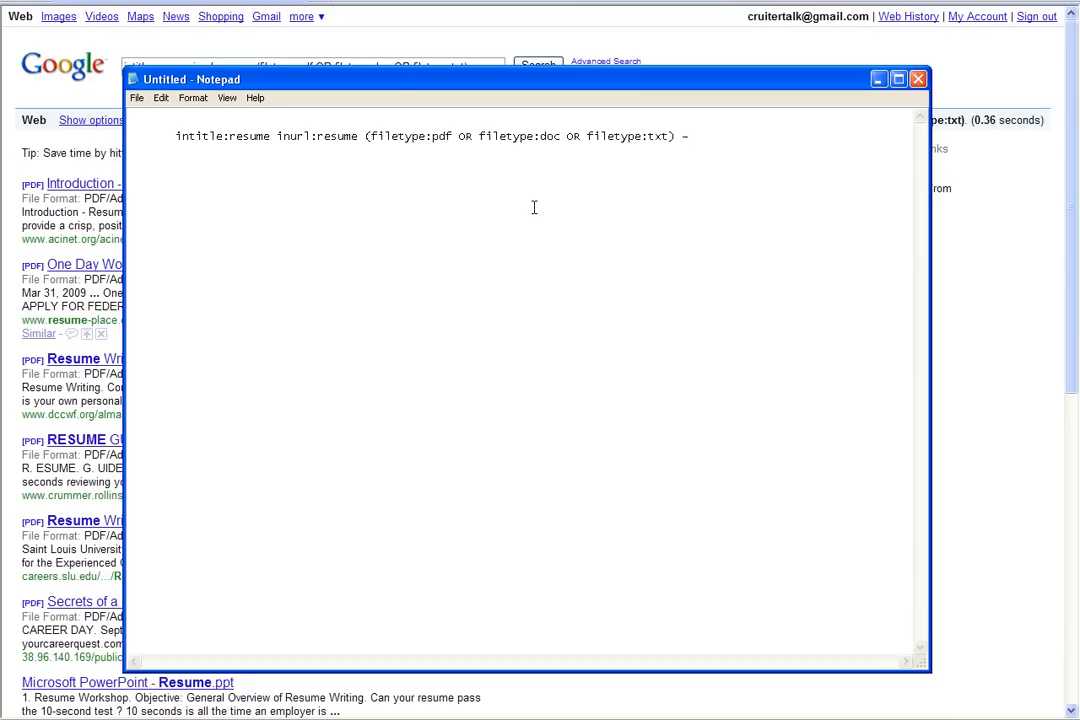
type("sample -")
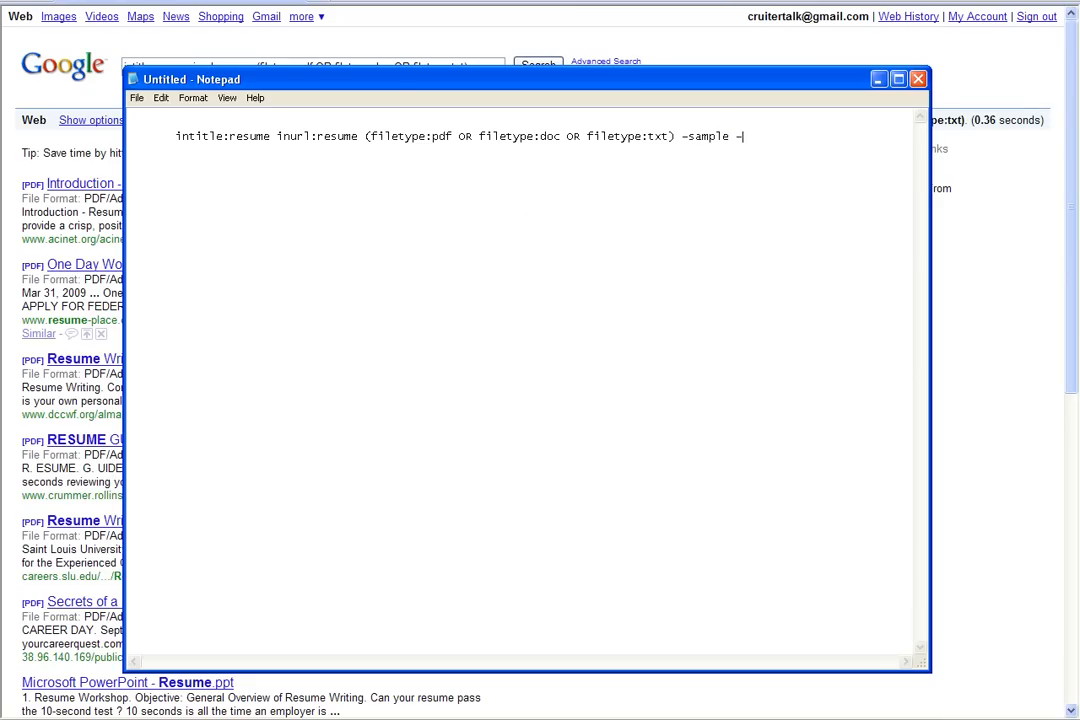
type("job")
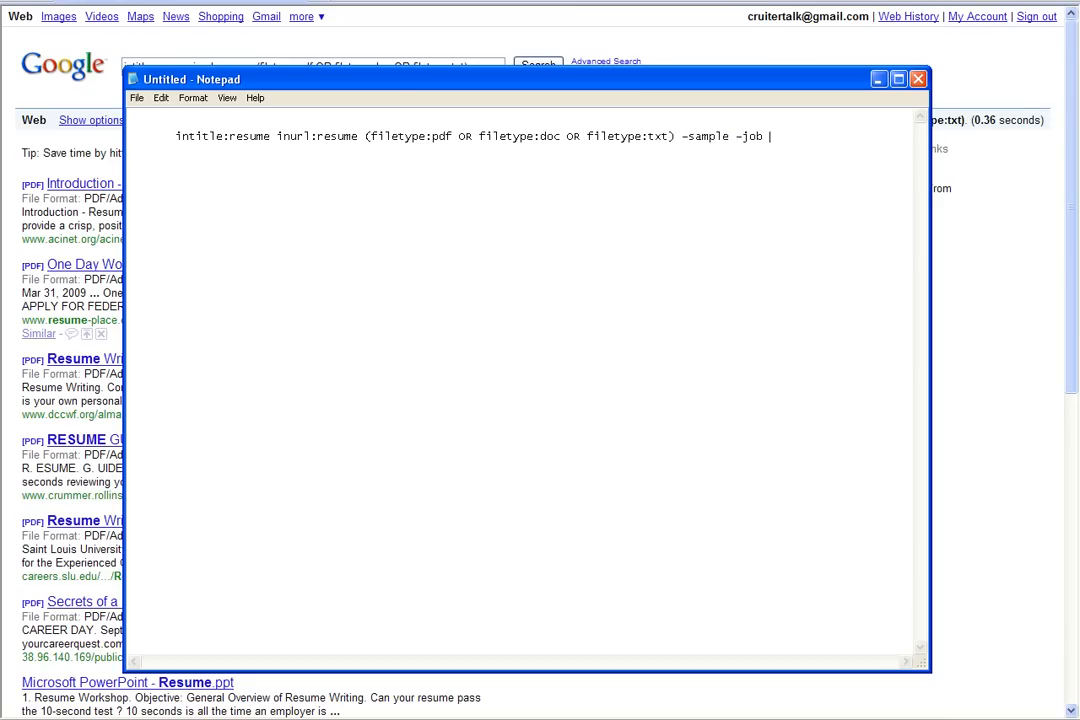
type("-apply")
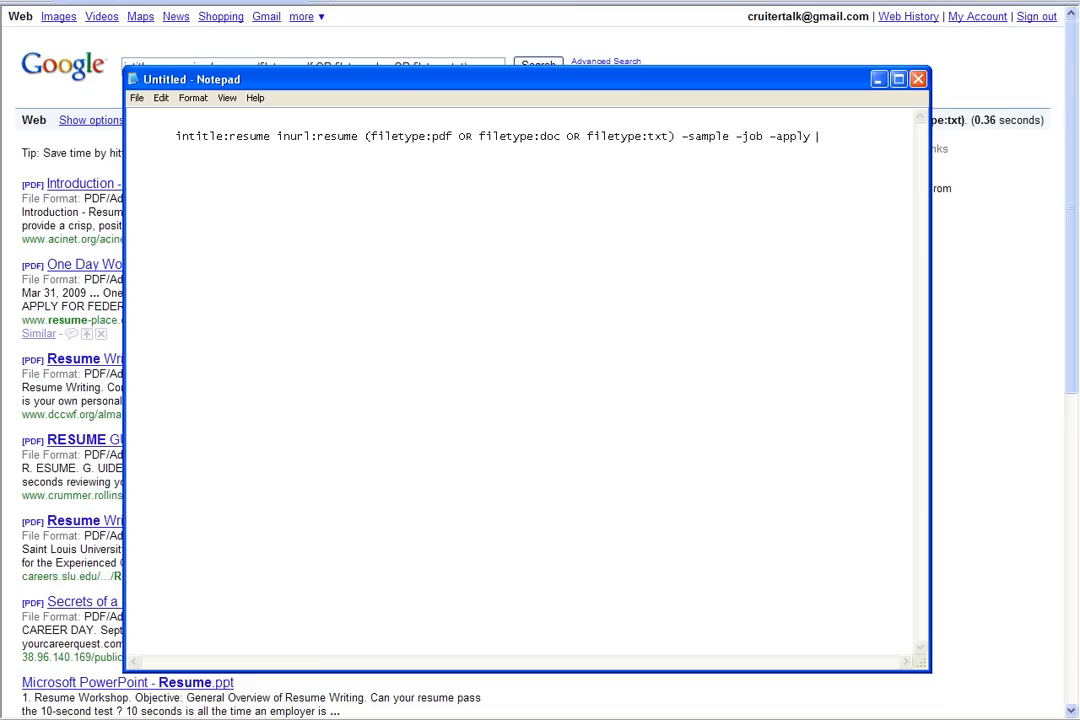
type("-submi")
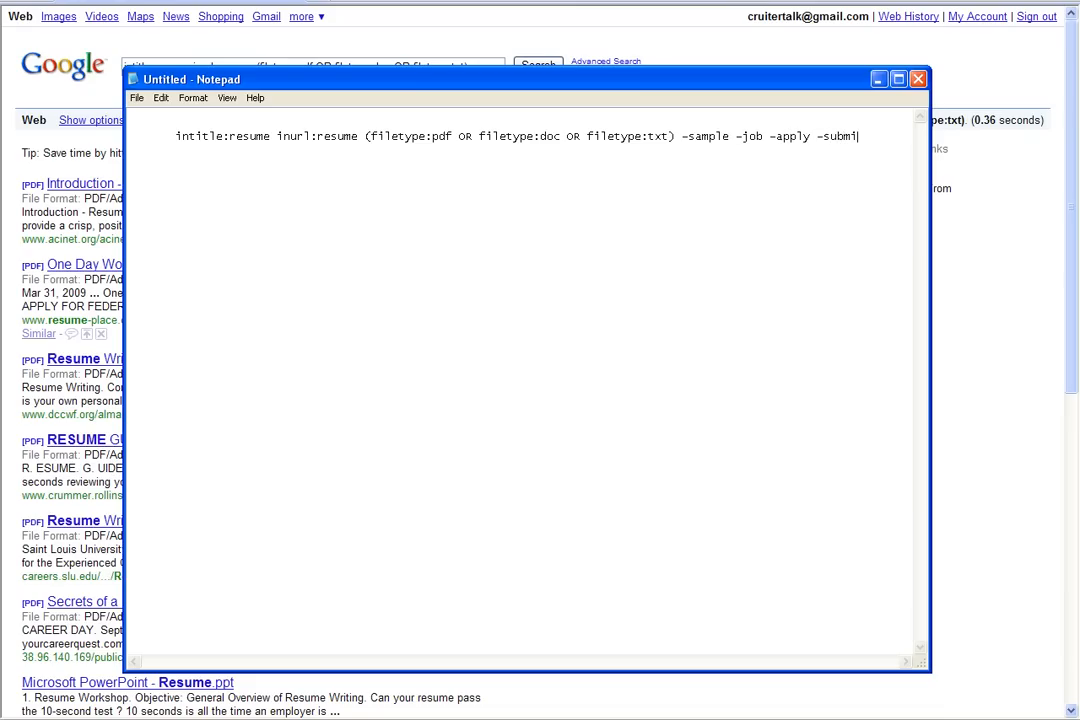
type("tt")
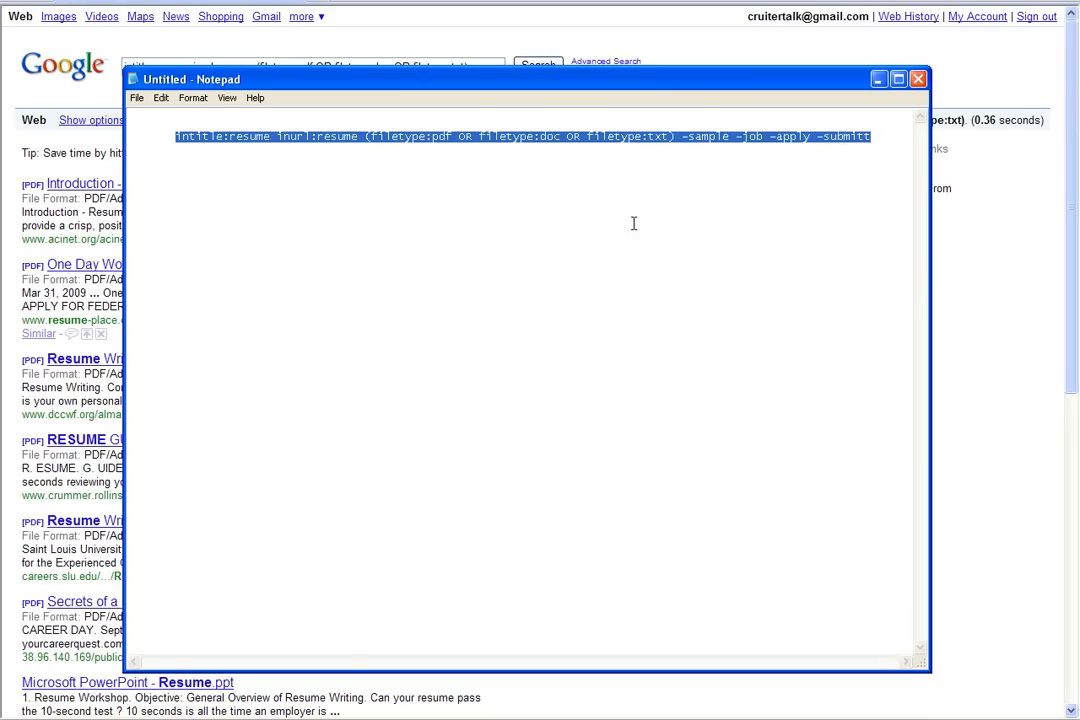
Run the resume query with the four exclusions in Google, about 17,500 results
left_click(912, 80)
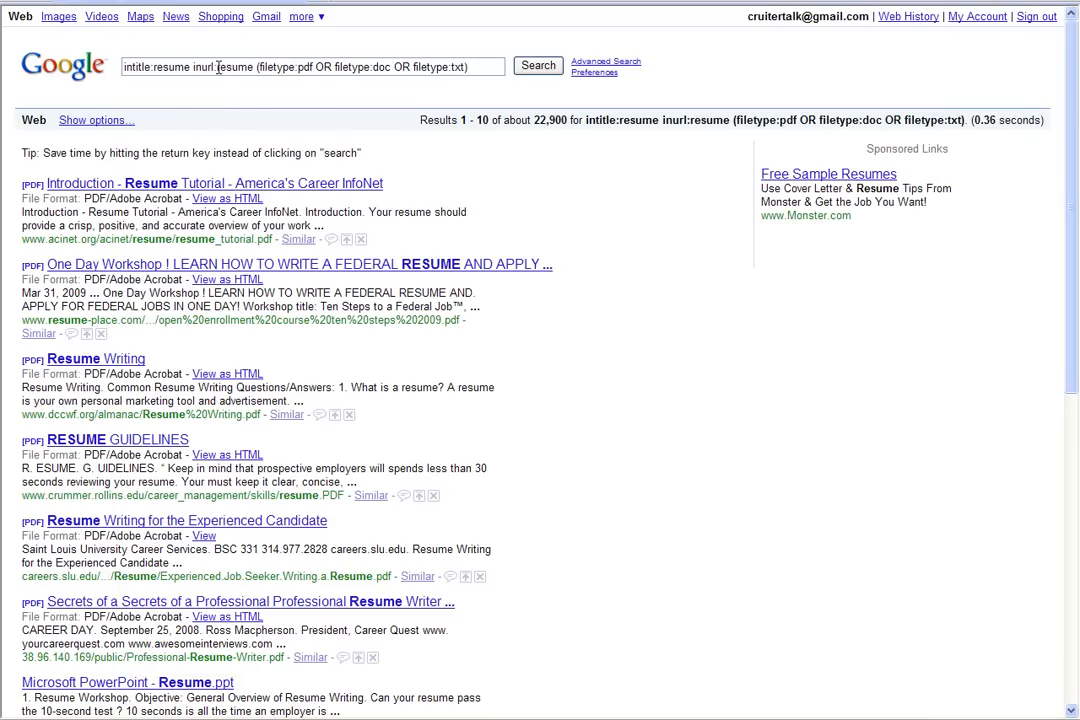
type("-sample -job -apply -submitt")
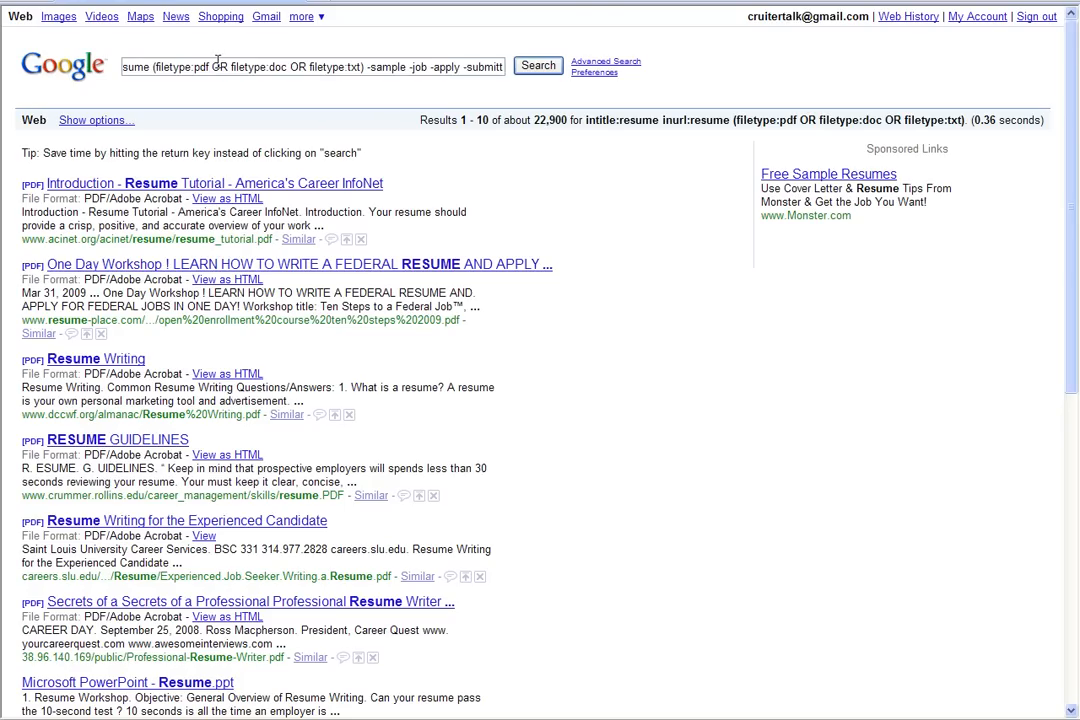
left_click(536, 64)
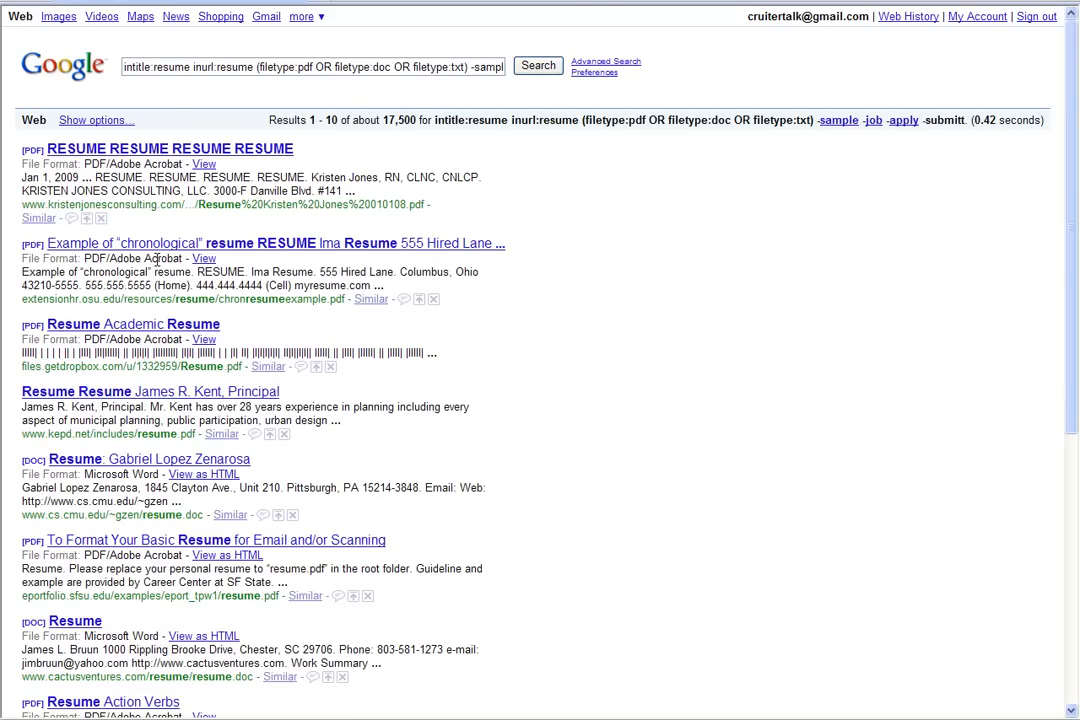
mouse_move(178, 470)
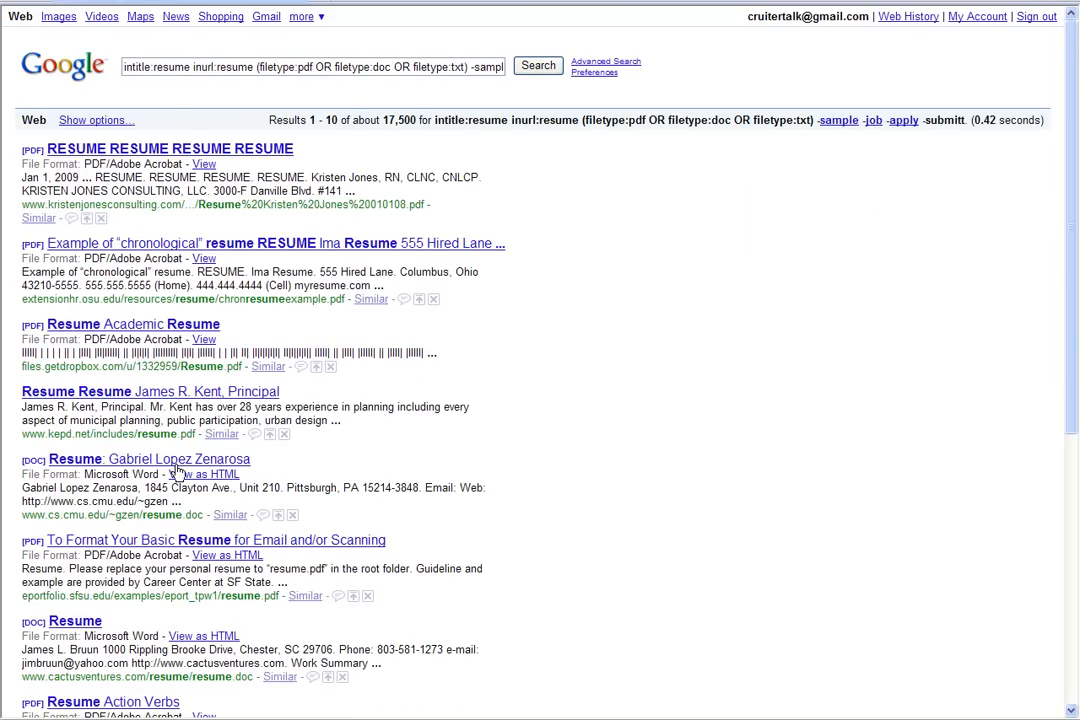
scroll("down", 3)
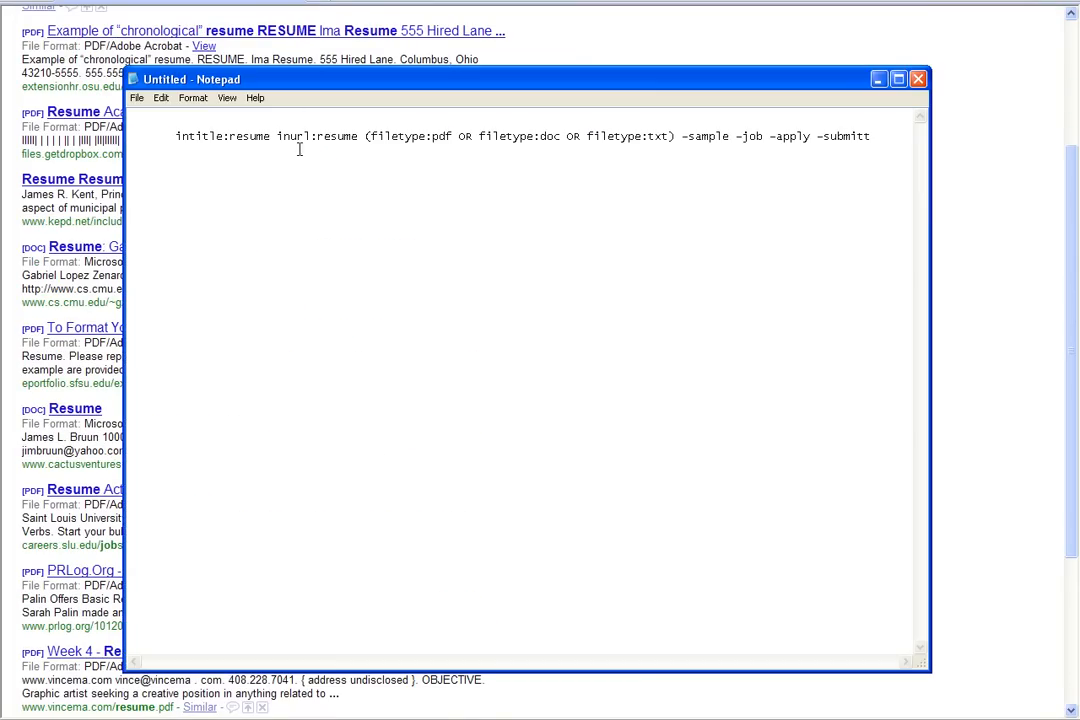
mouse_move(244, 144)
type("\"")
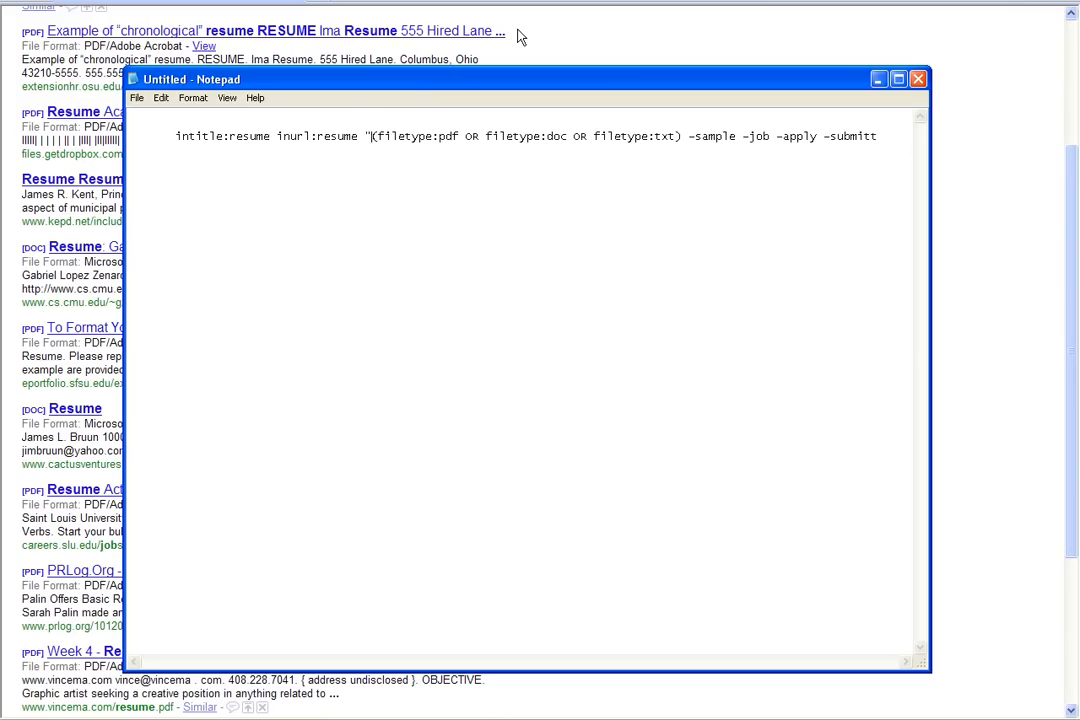
Insert "new york" engineer design before the filetype group in the Notepad query
type("new york")
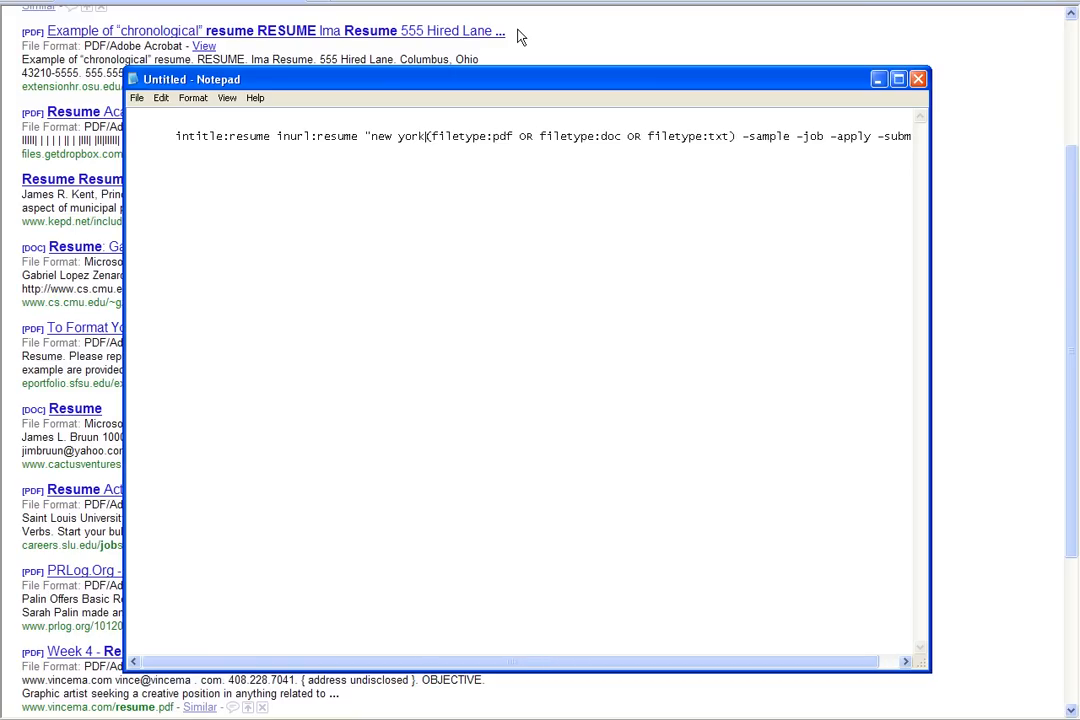
type("en")
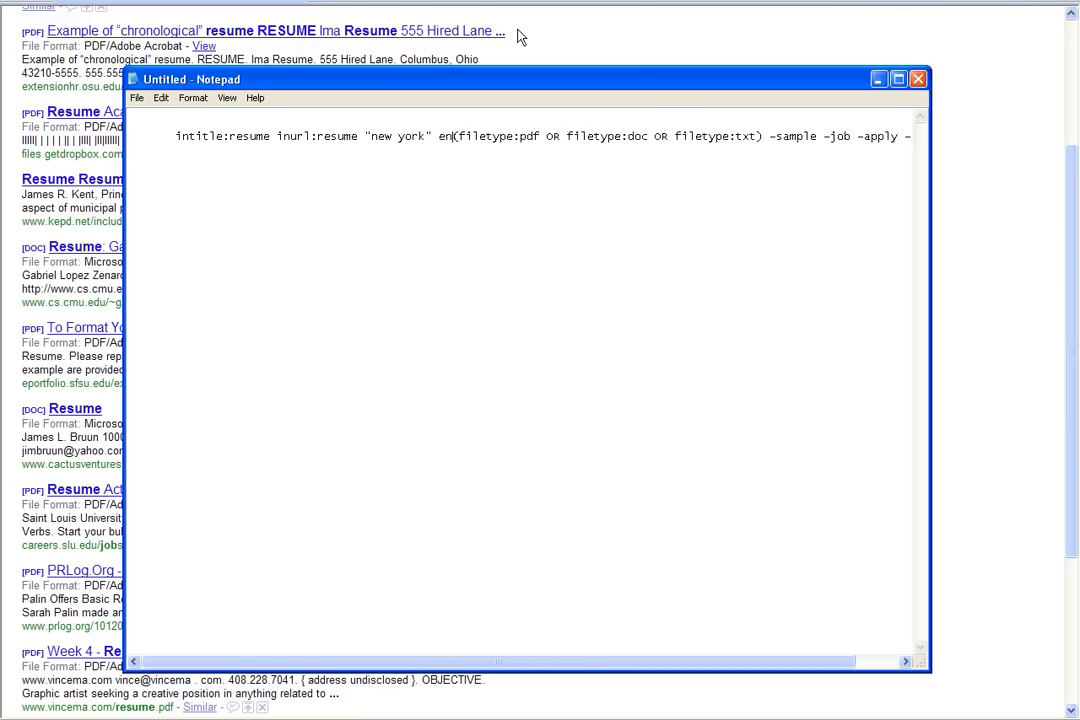
type("engineer")
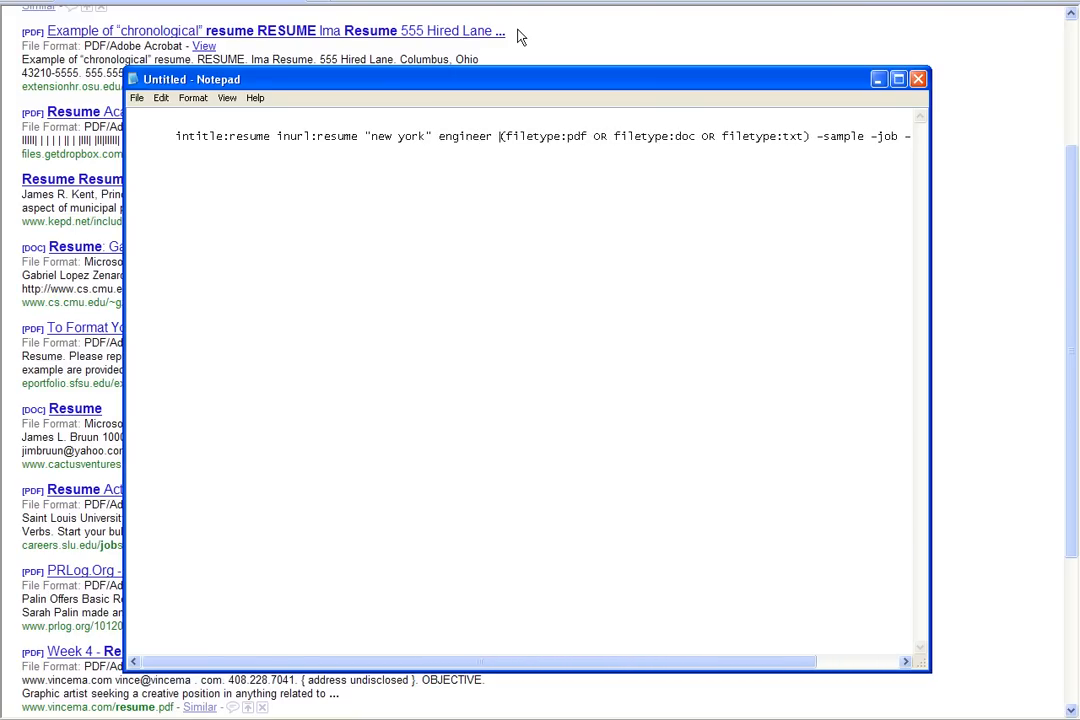
type("design")
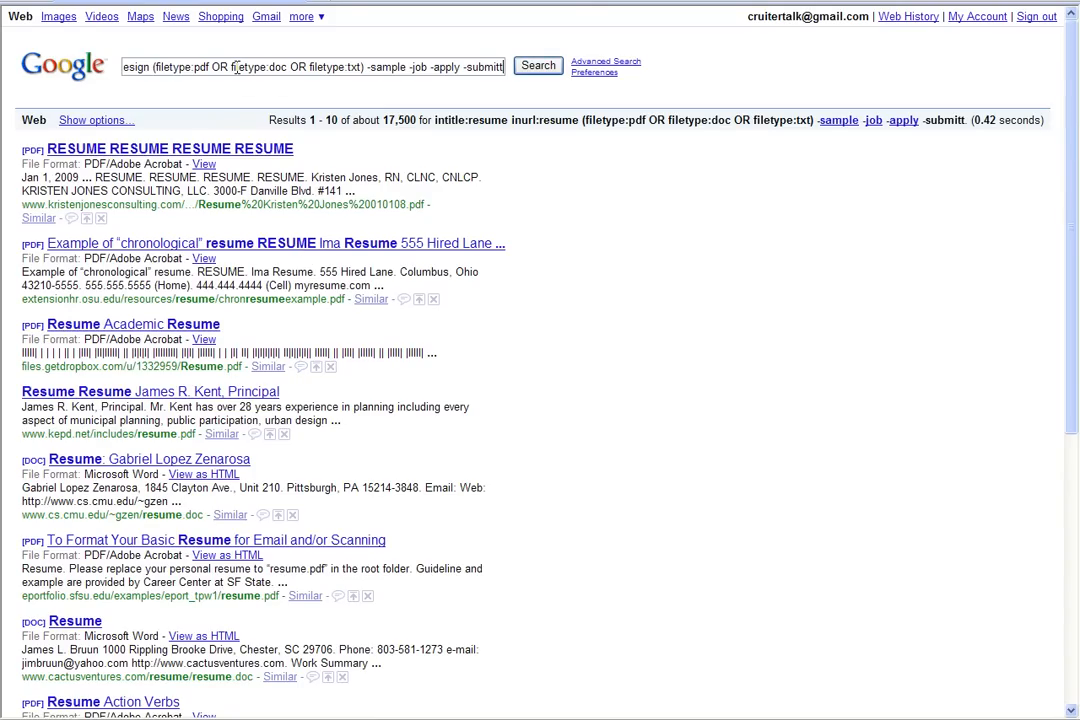
Run the "new york" engineer design resume query in Google, about 262 results
left_click(536, 64)
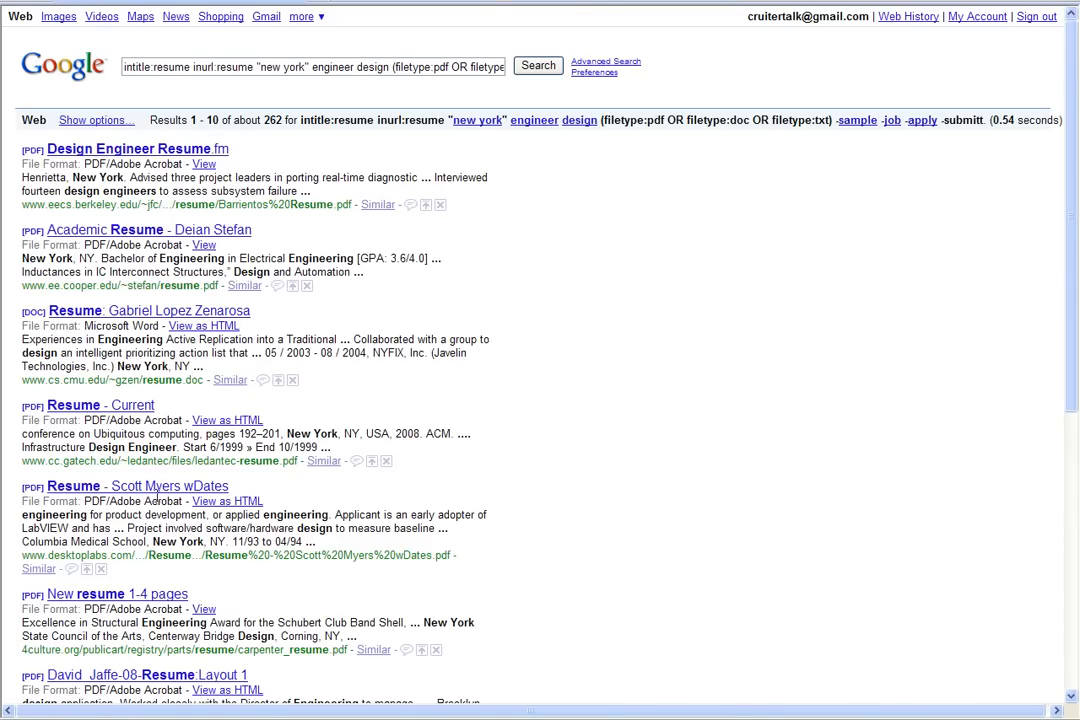
scroll("down", 3)
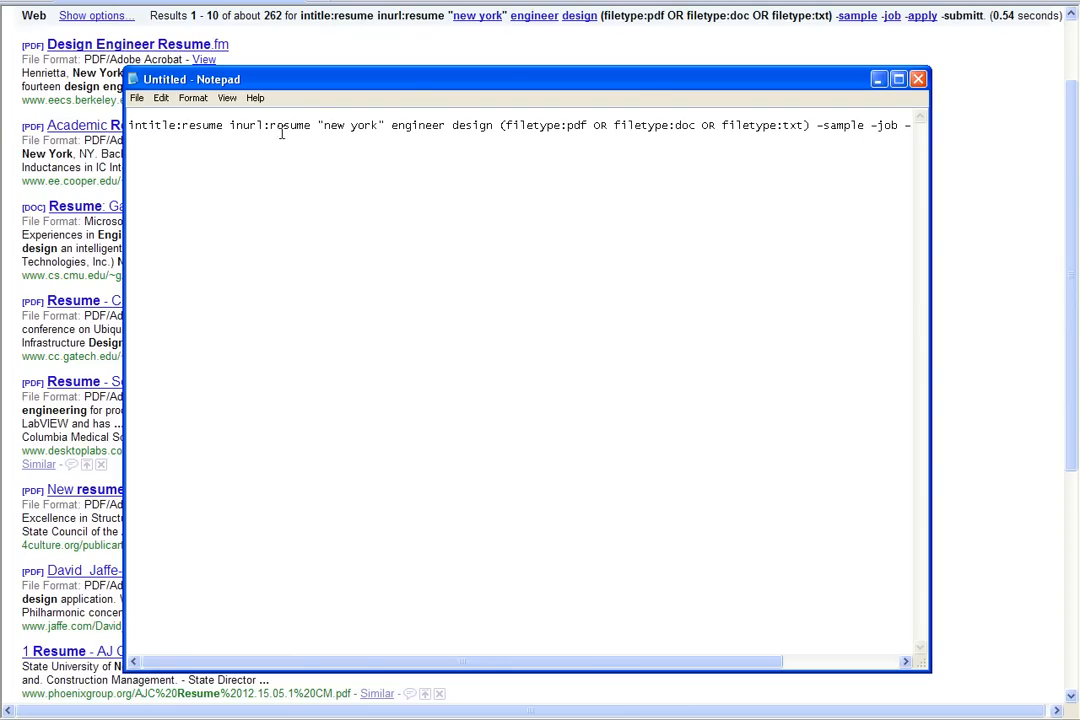
Replace design with (design OR electrical) in the Notepad query and copy it
double_click(416, 124)
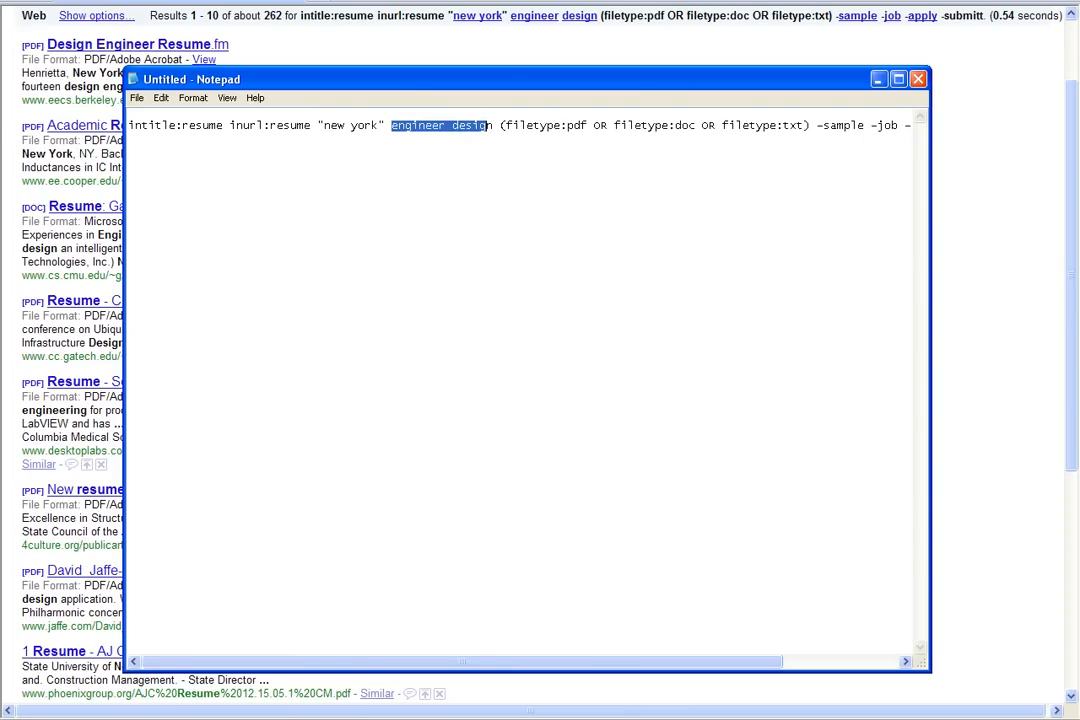
key("Delete")
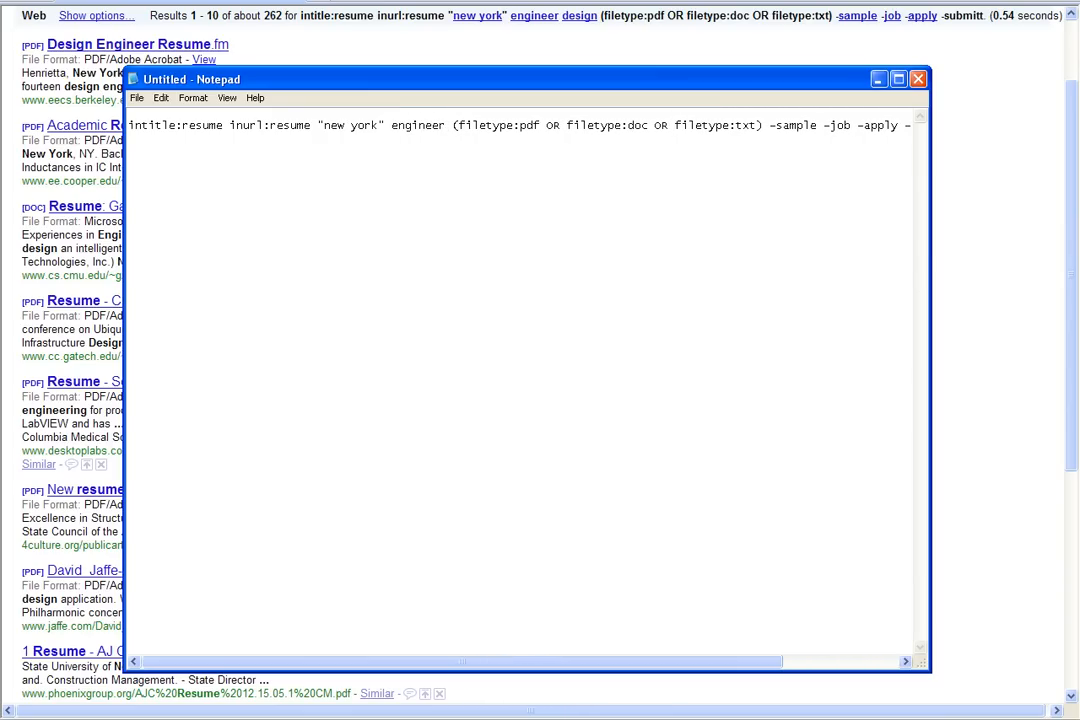
type("(design OR electrical) (")
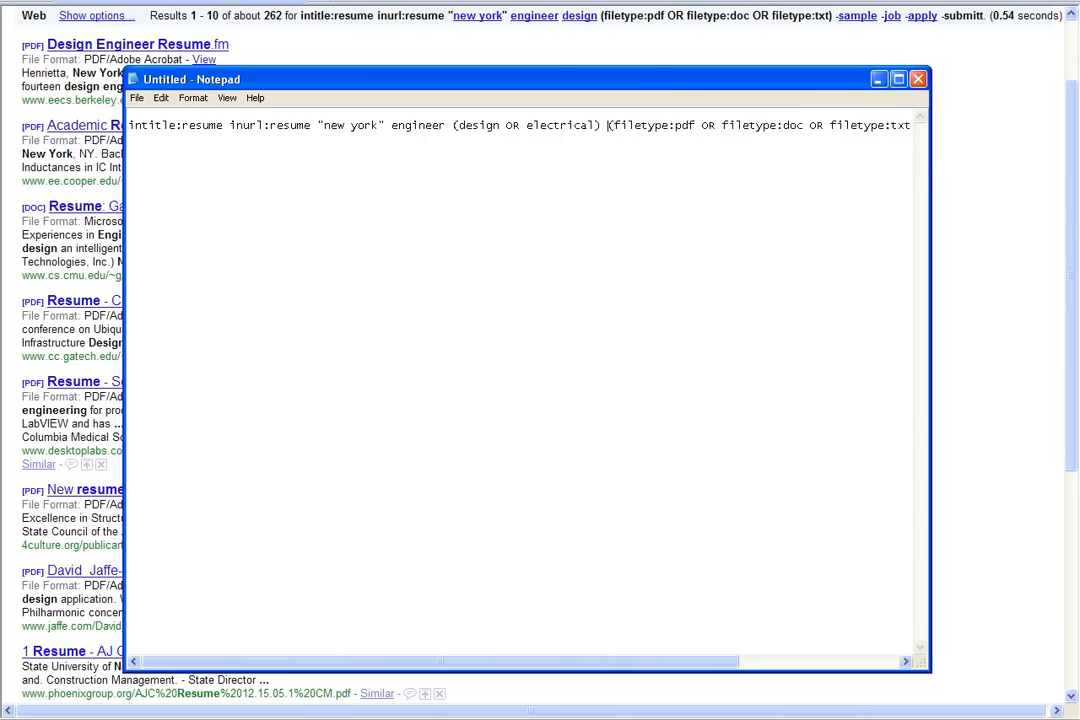
key("ctrl+a")
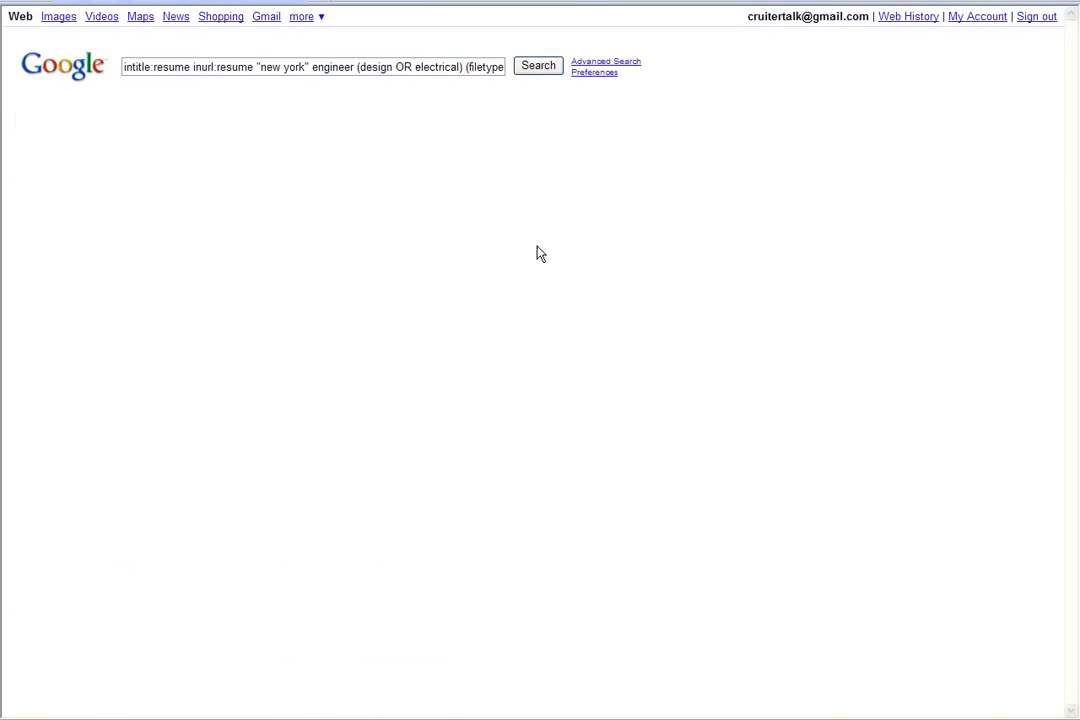
Run the revised (design OR electrical) New York engineer resume query and review its ~274 results
left_click(536, 64)
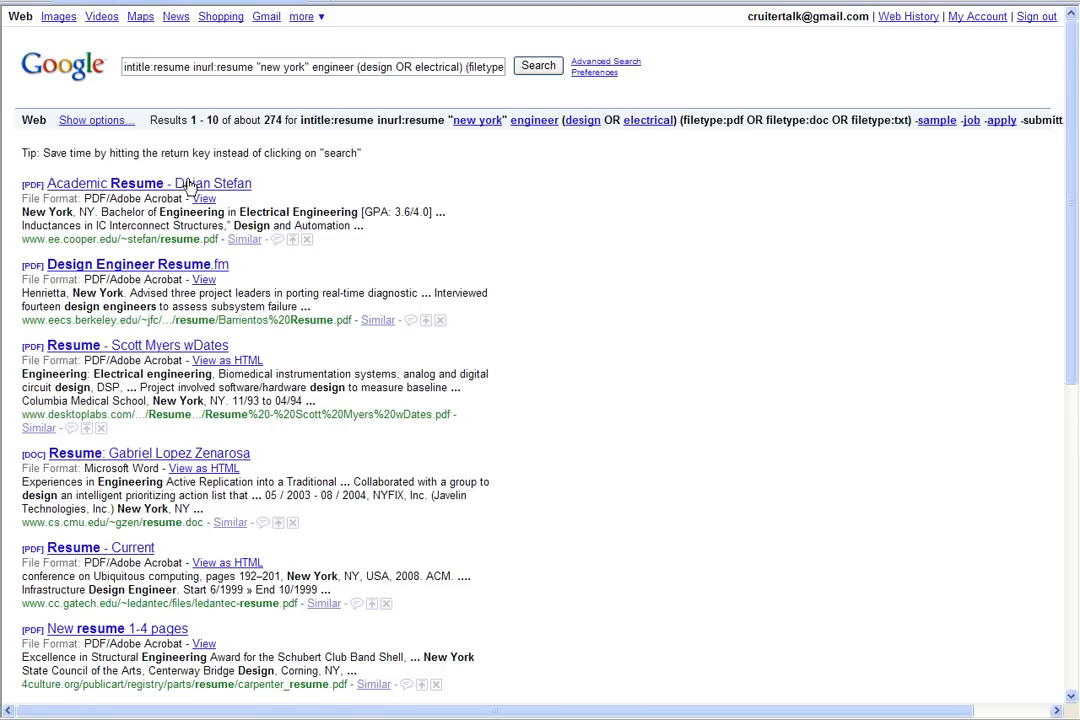
mouse_move(170, 272)
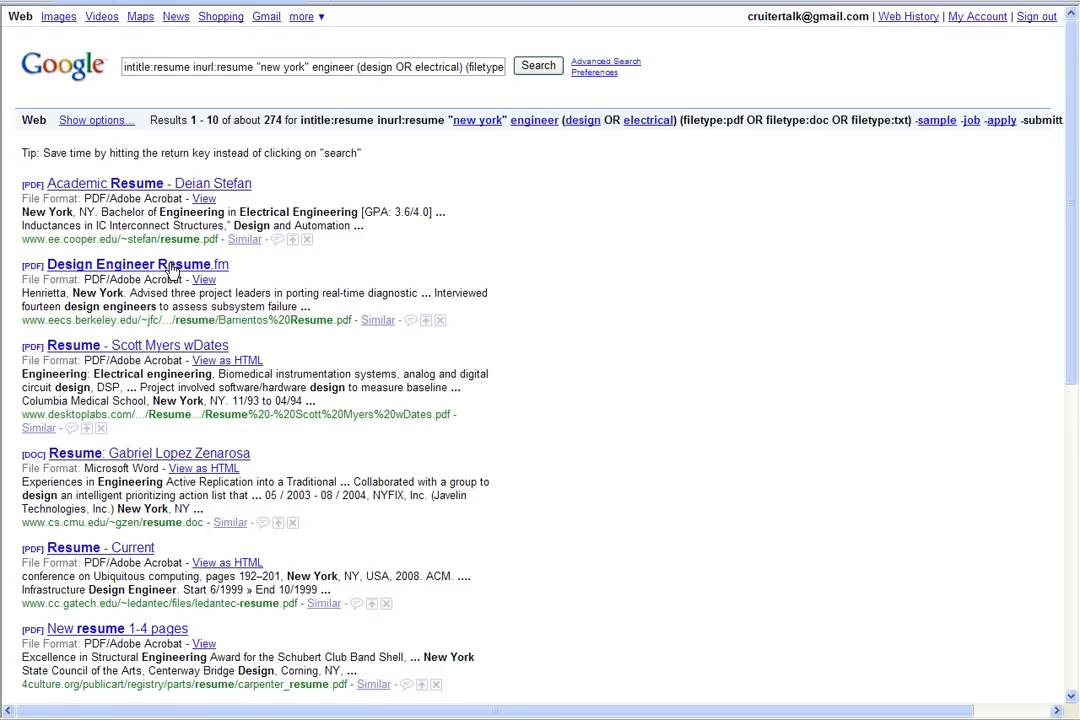
mouse_move(220, 200)
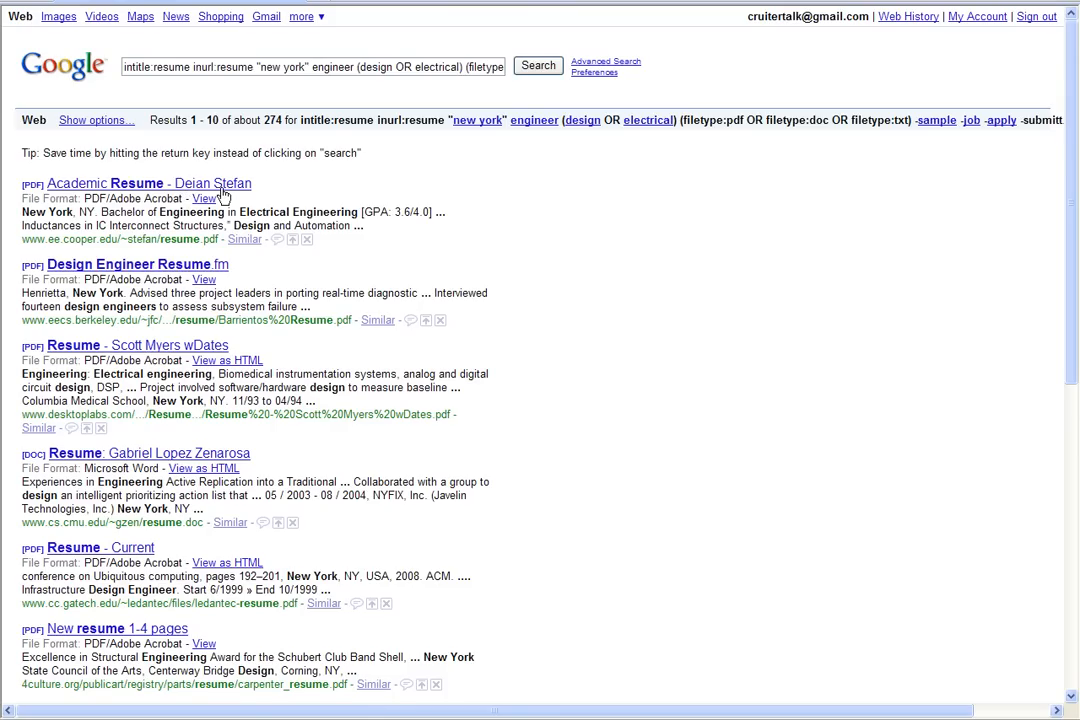
scroll("down", 3)
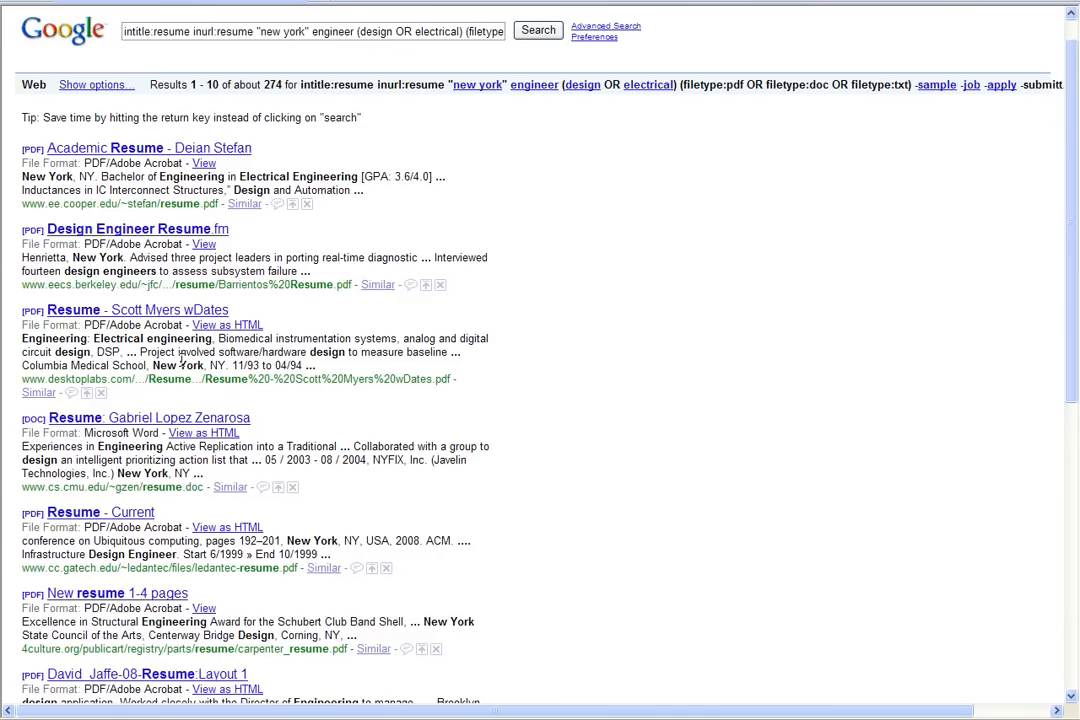
scroll("down", 3)
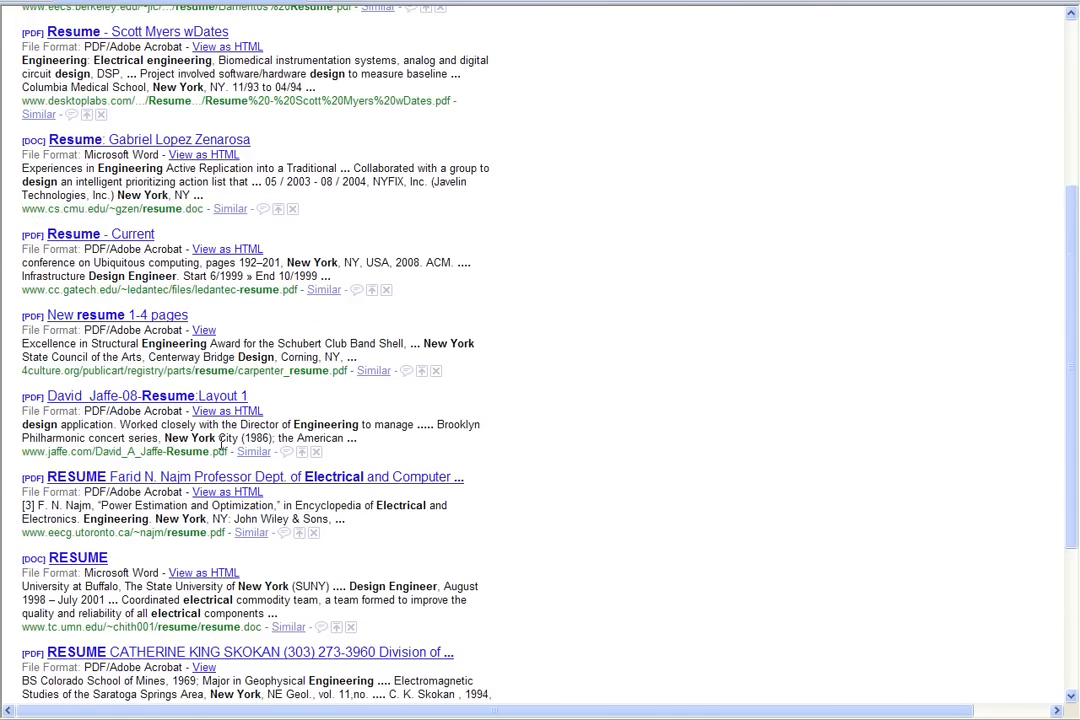
scroll("up", 3)
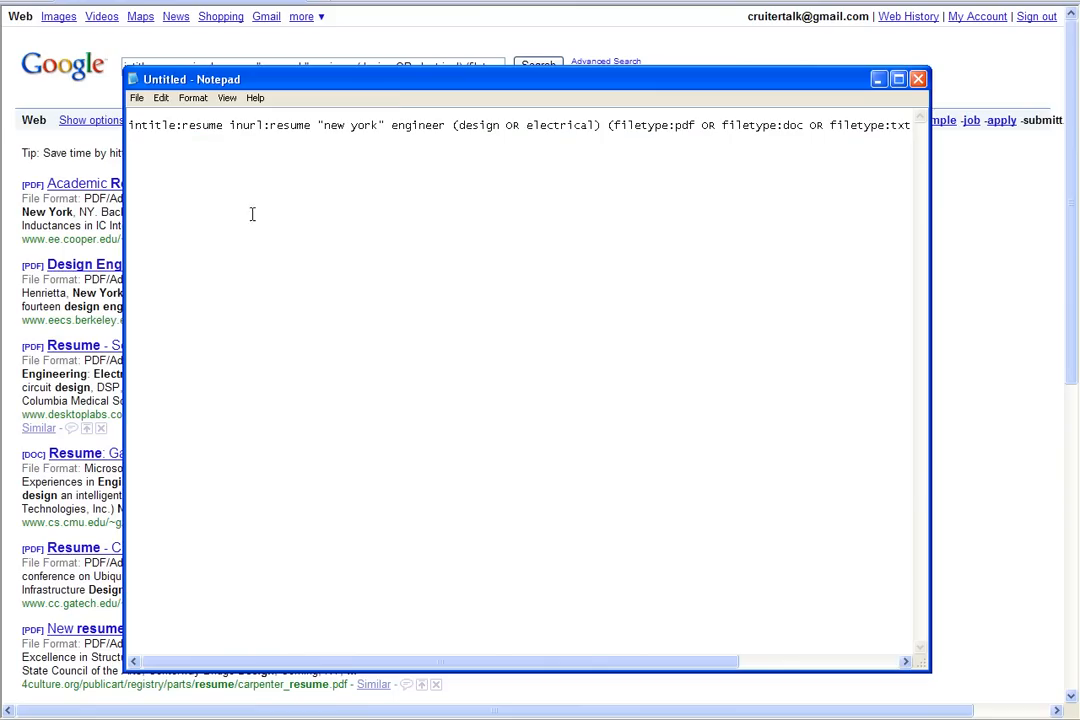
left_click(922, 78)
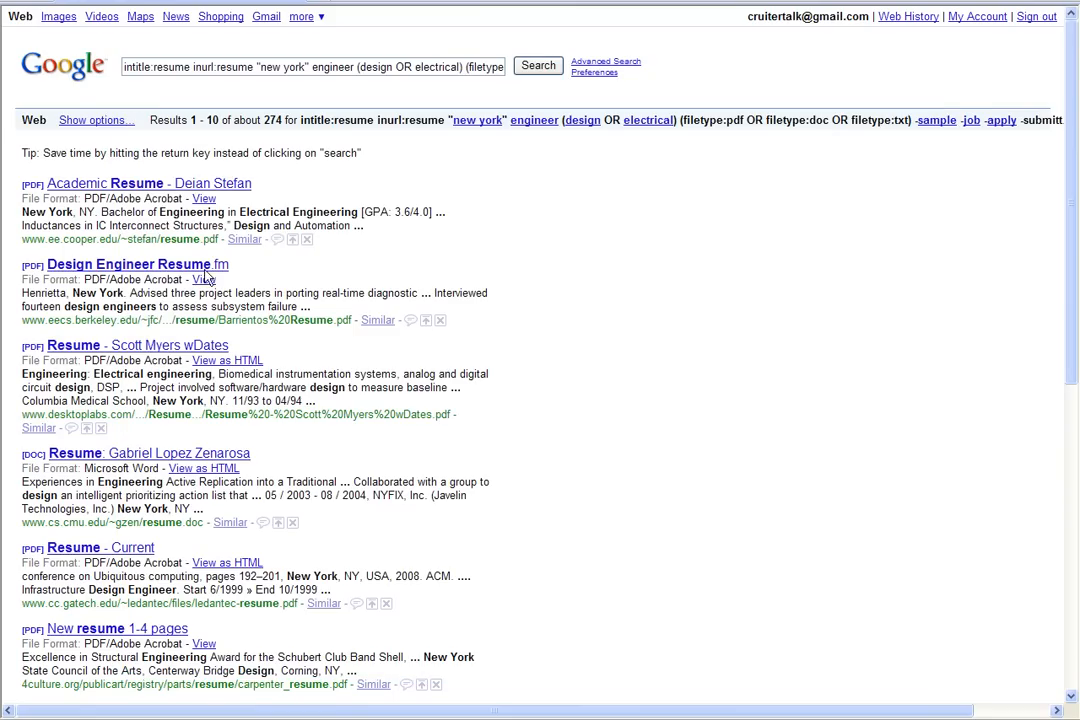